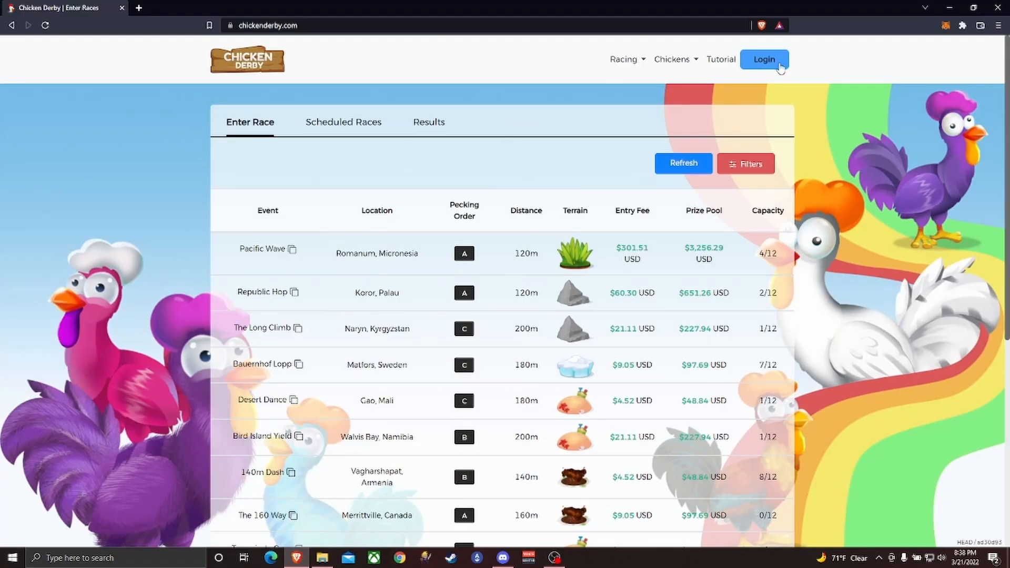
Step: Log in to Chicken Derby using the MetaMask browser extension account
left_click(763, 59)
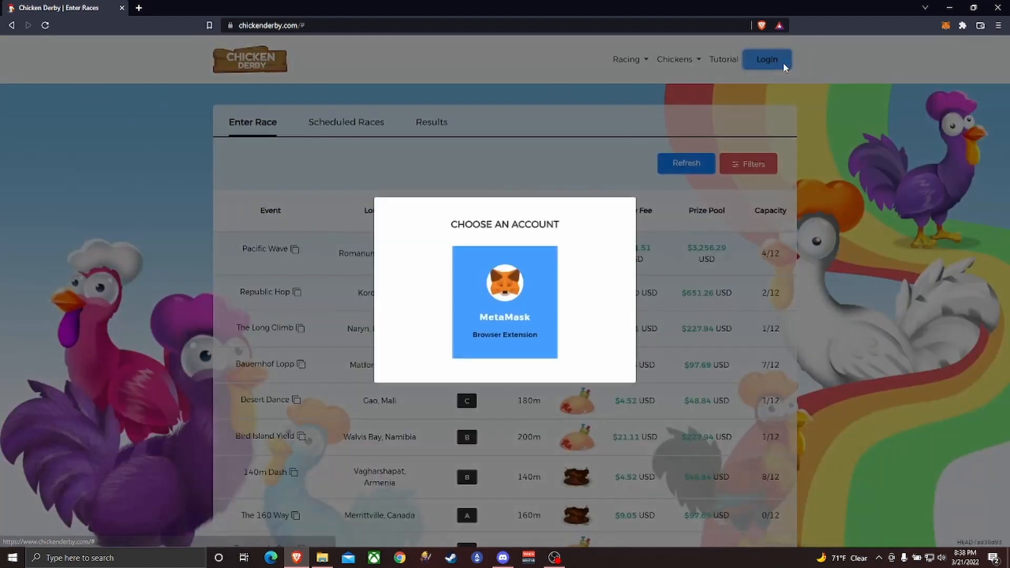
left_click(504, 301)
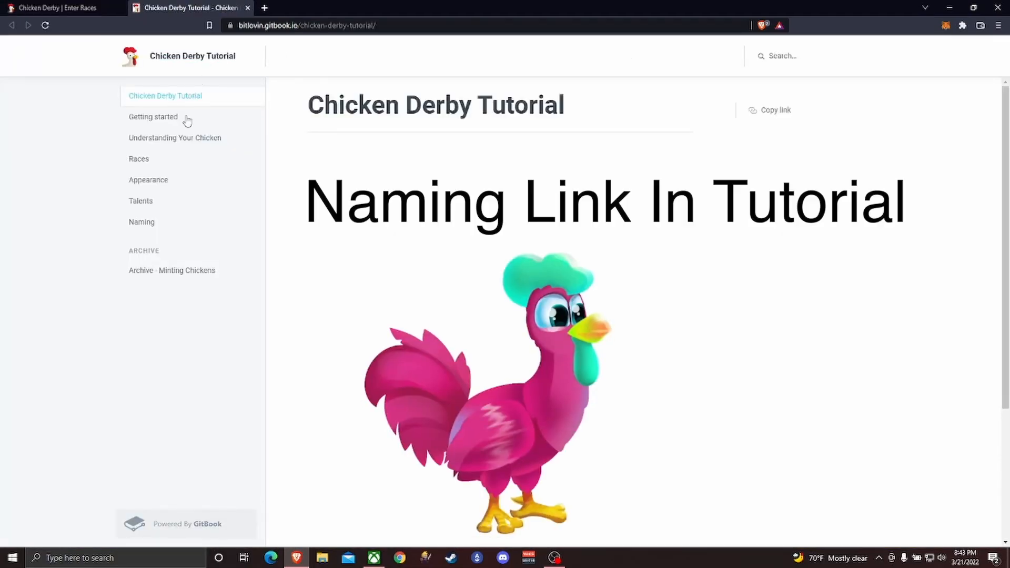
mouse_move(141, 222)
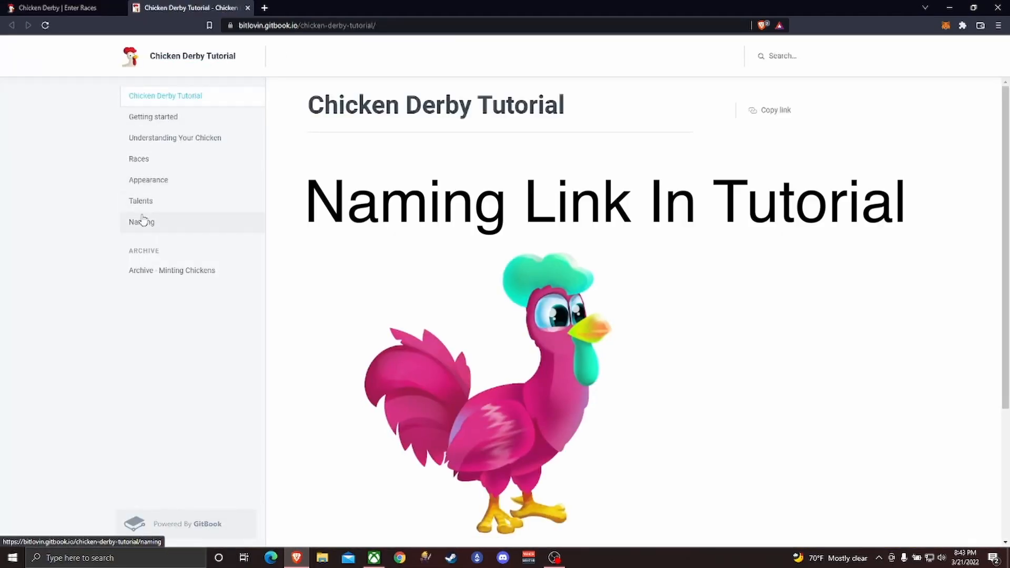
Step: Go to the tutorial's Naming page and follow the gomint.bitlovin.com/tokens link to My Chicken Coop
left_click(141, 221)
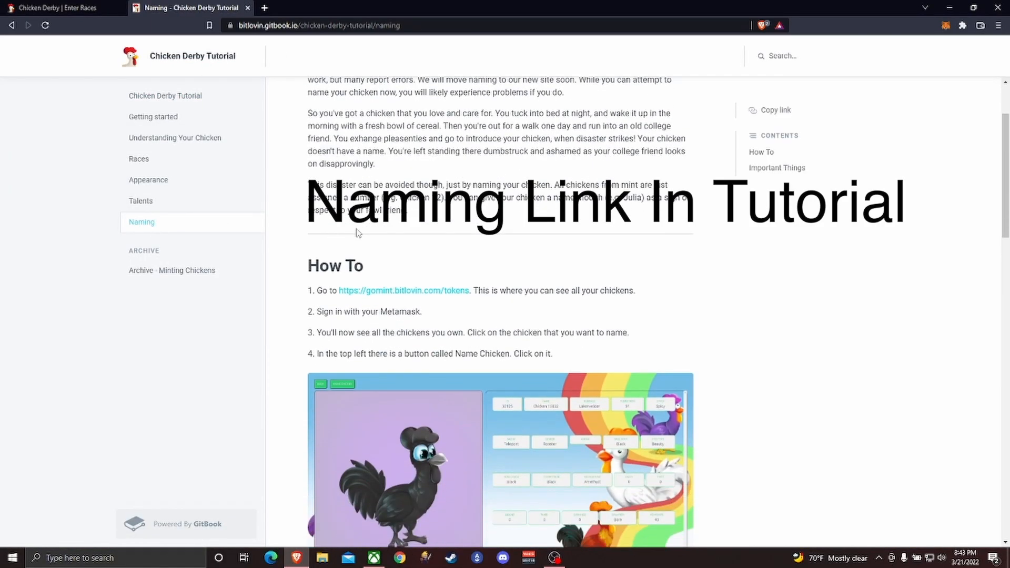
left_click(403, 290)
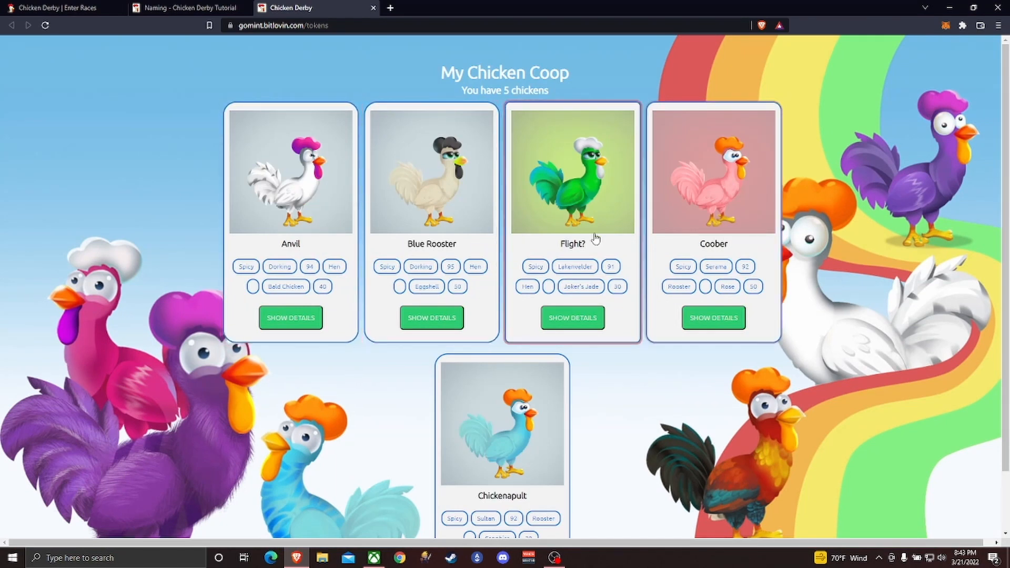
Step: Rename green chicken 32225 to 'Neon Booger', approving the MetaMask signature, then return to Enter Races
scroll("down", 3)
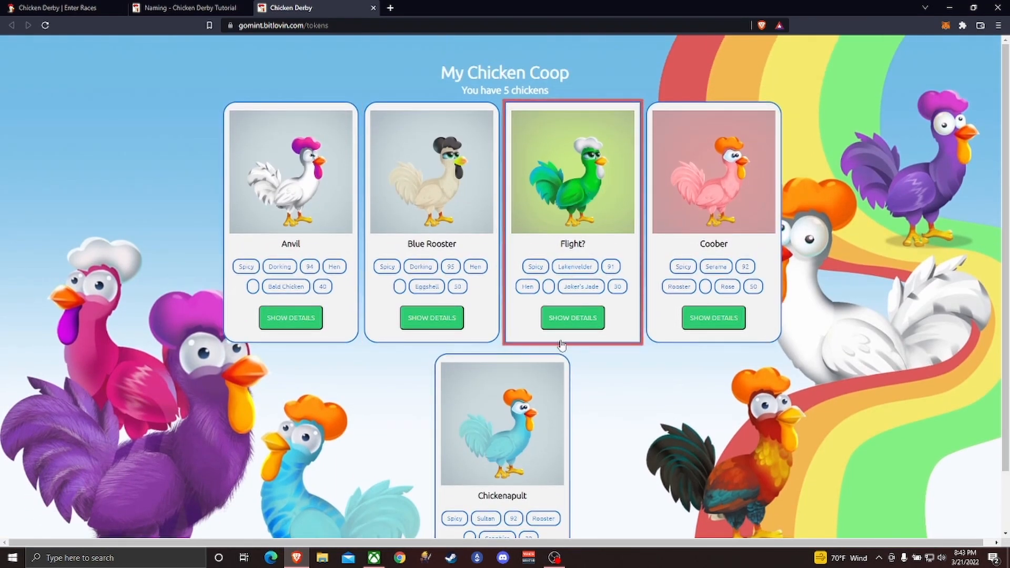
left_click(571, 317)
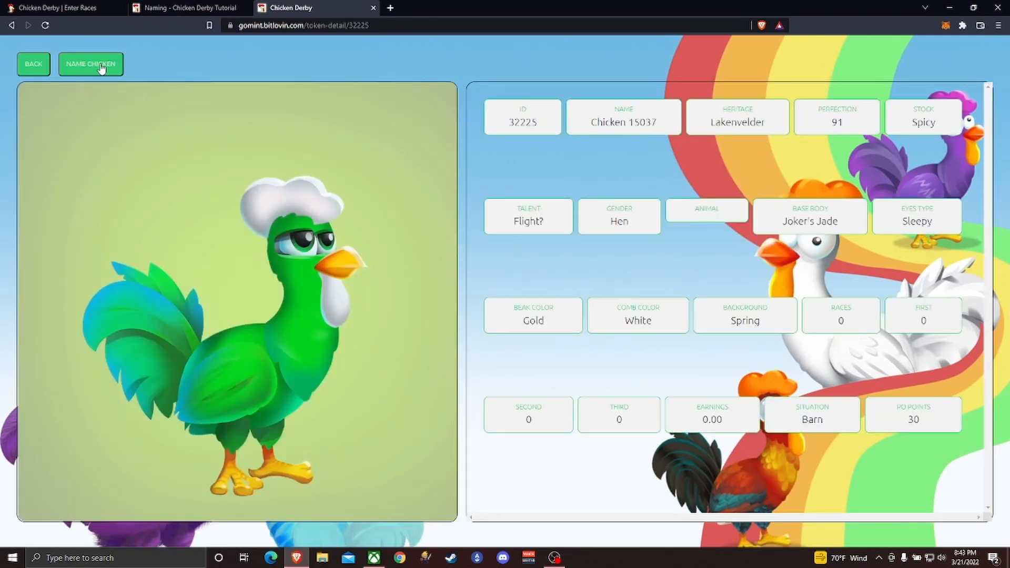
left_click(90, 63)
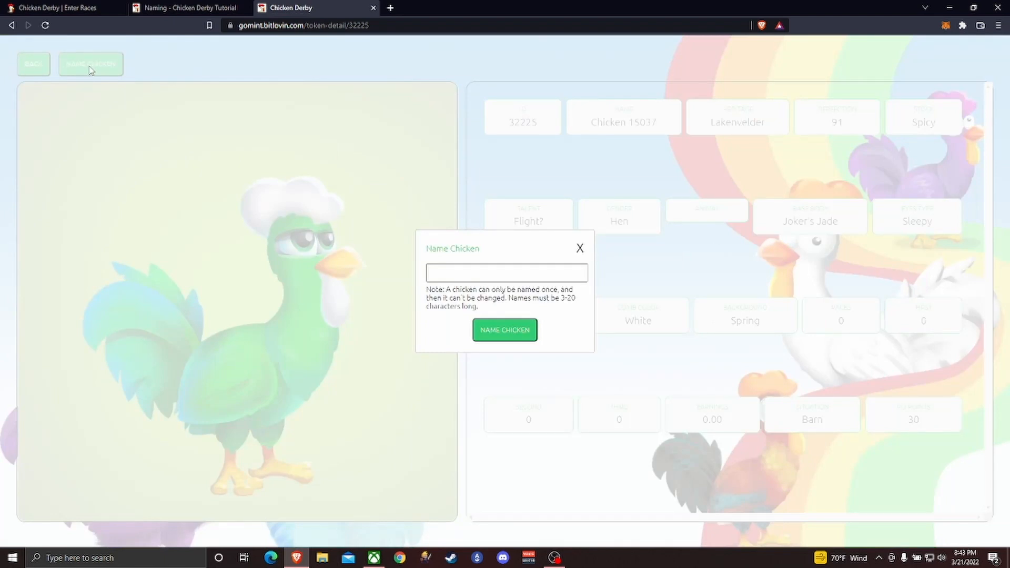
left_click(506, 272)
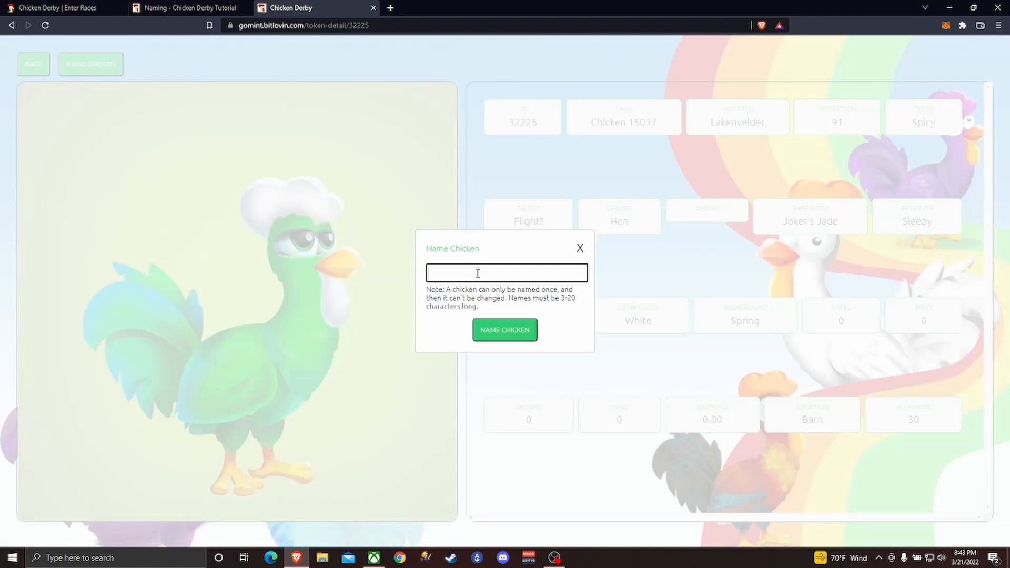
type("Neon Booger")
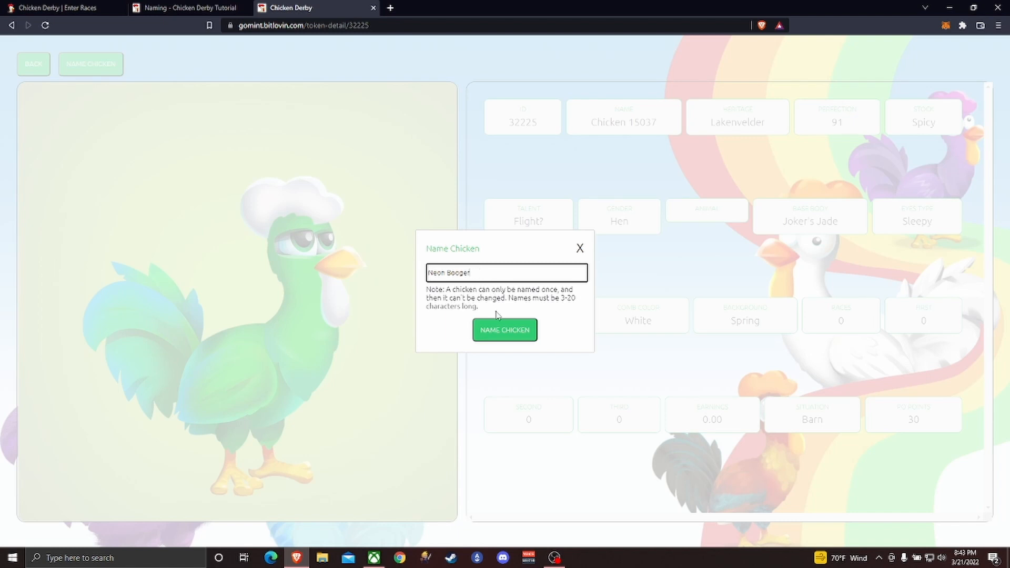
mouse_move(498, 331)
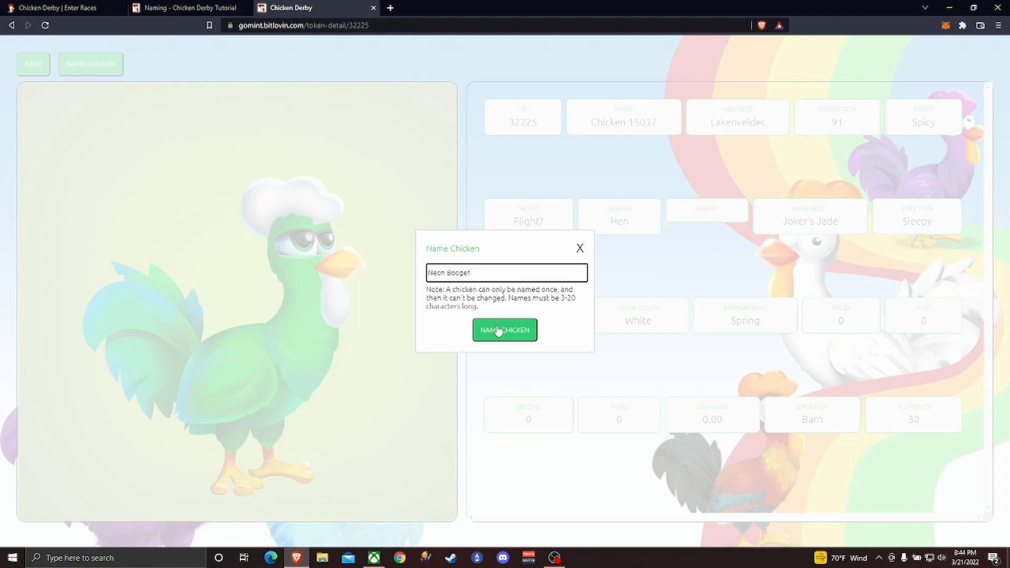
left_click(504, 330)
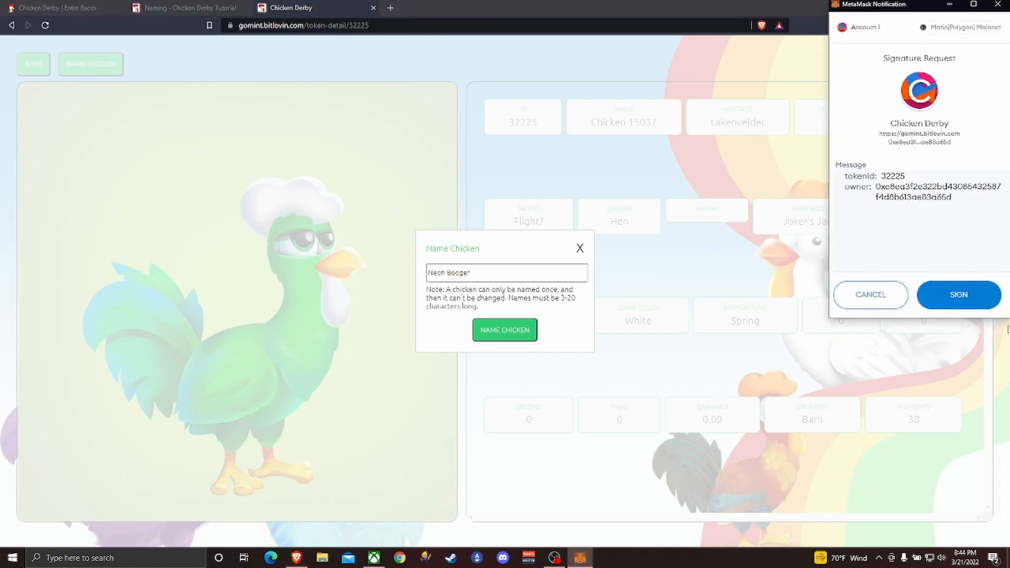
left_click(958, 294)
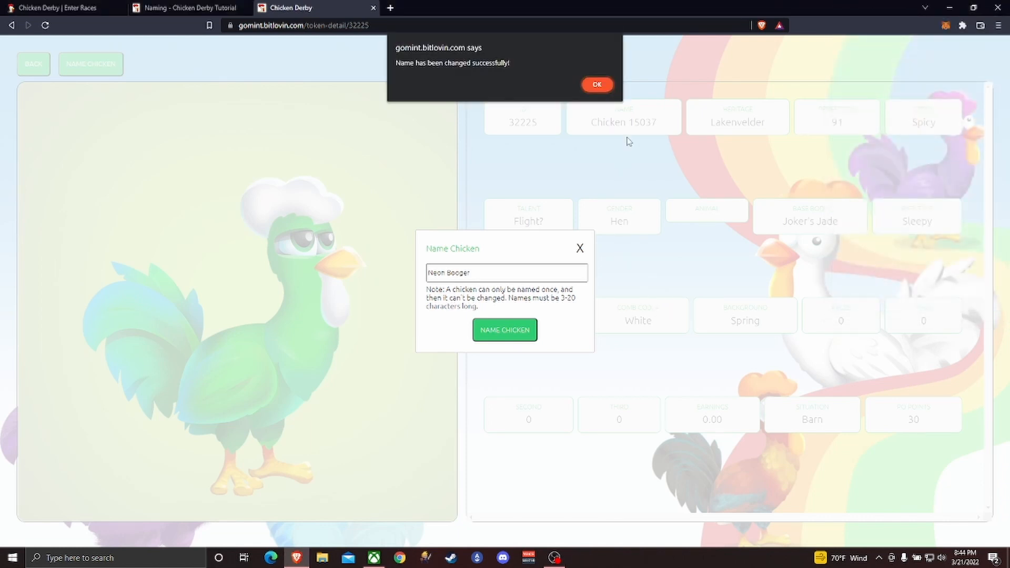
left_click(596, 85)
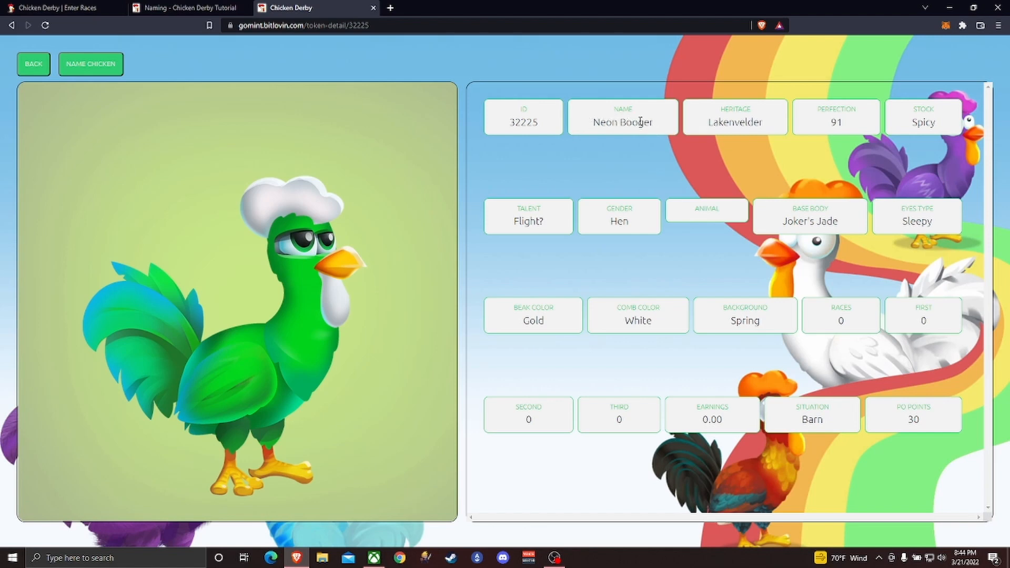
left_click(186, 8)
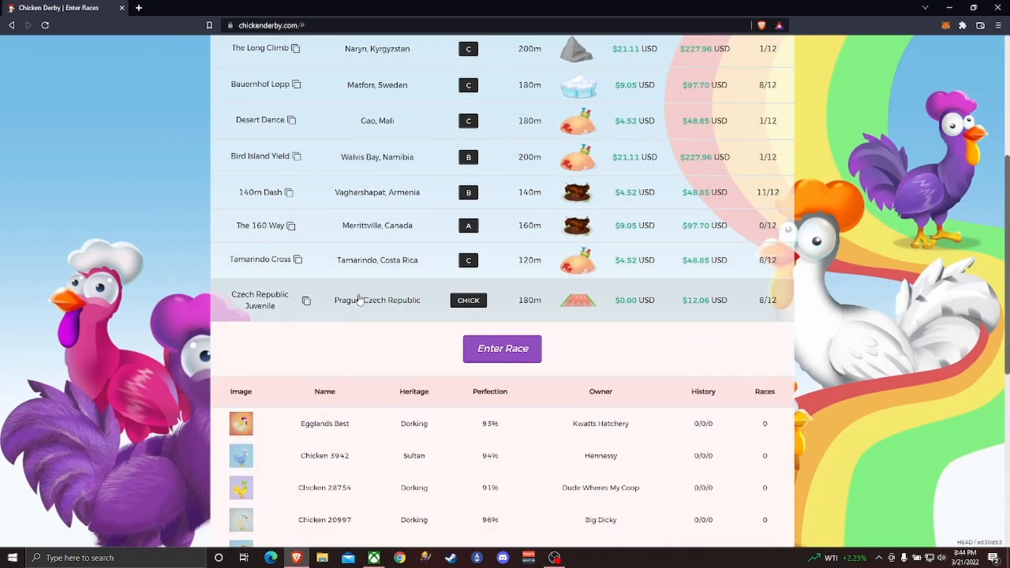
Step: Enter Neon Booger in the Czech Republic Juvenile race and confirm the free entry
left_click(502, 348)
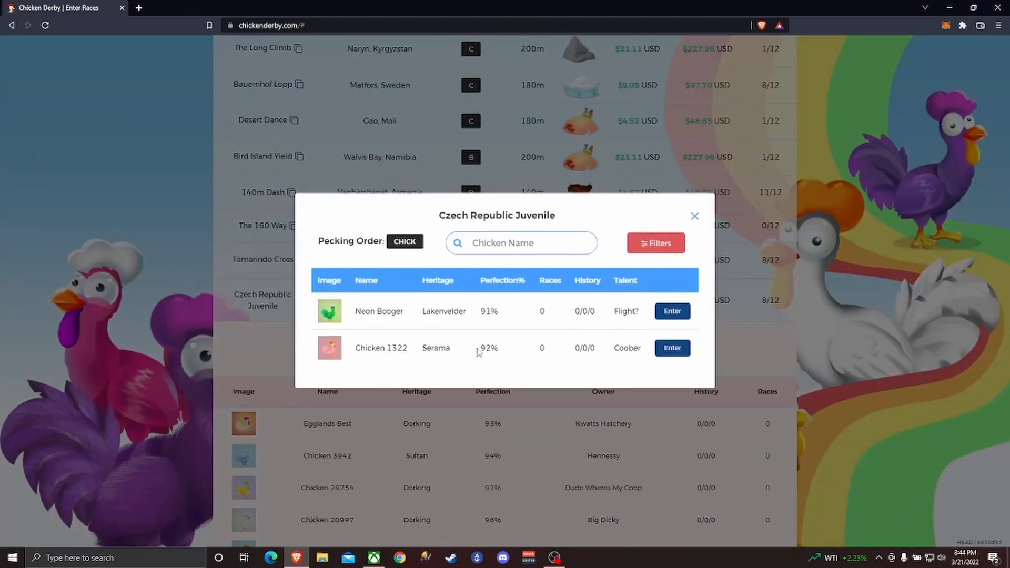
double_click(372, 311)
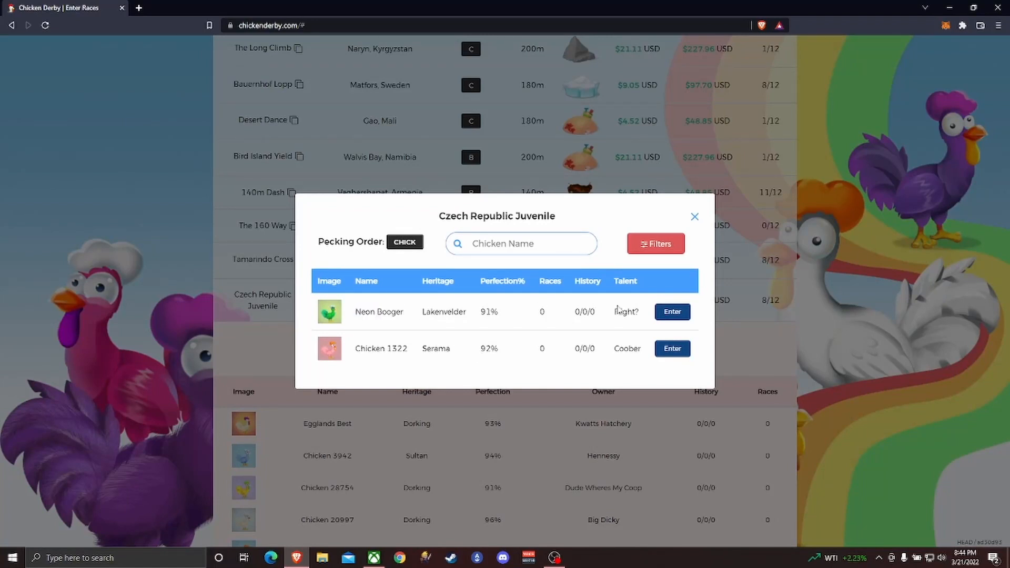
left_click(671, 311)
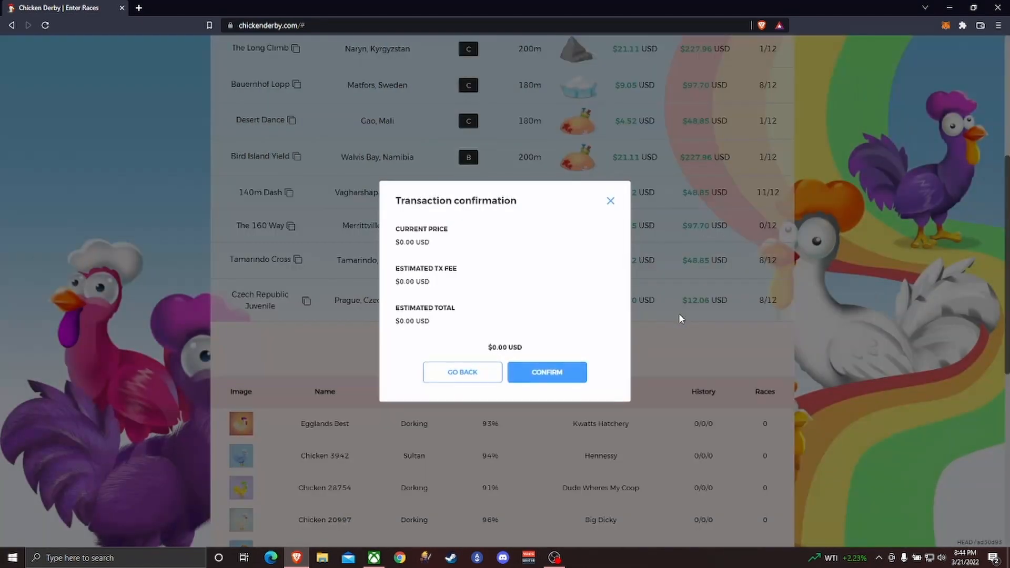
left_click(546, 372)
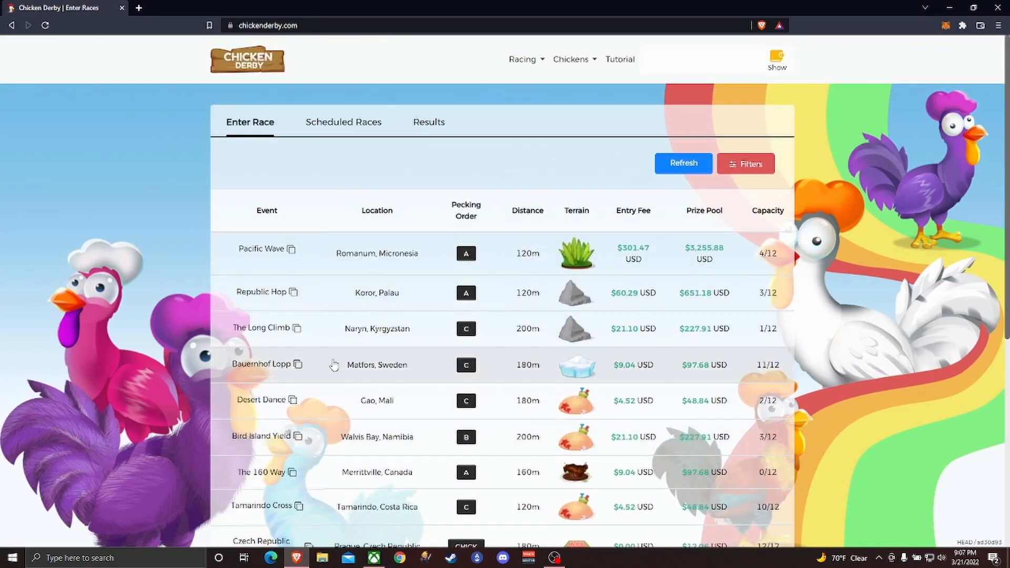
Step: Filter Scheduled Races to My Chickens Only and expand the Czech Republic Juvenile lineup
left_click(343, 122)
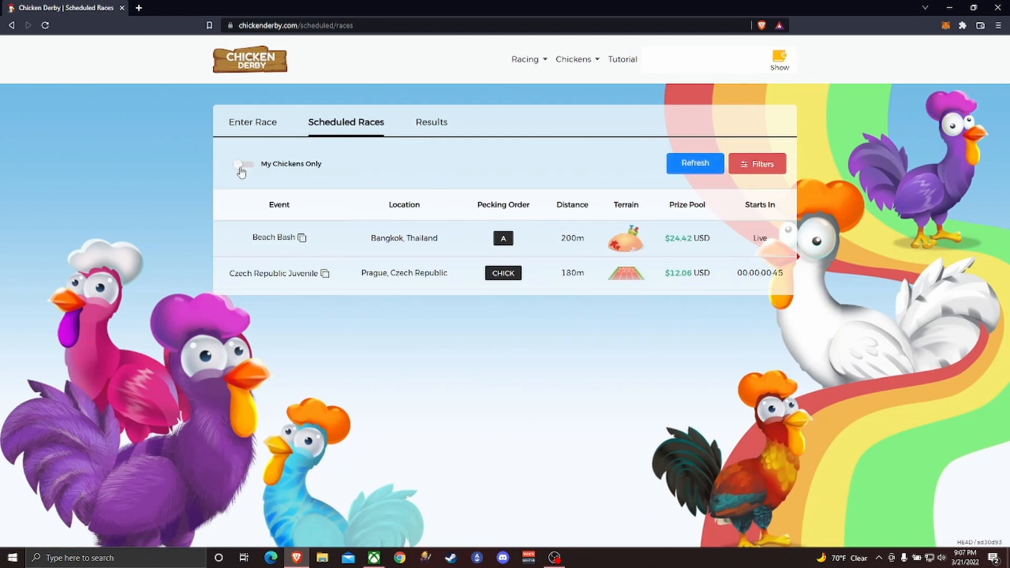
left_click(241, 164)
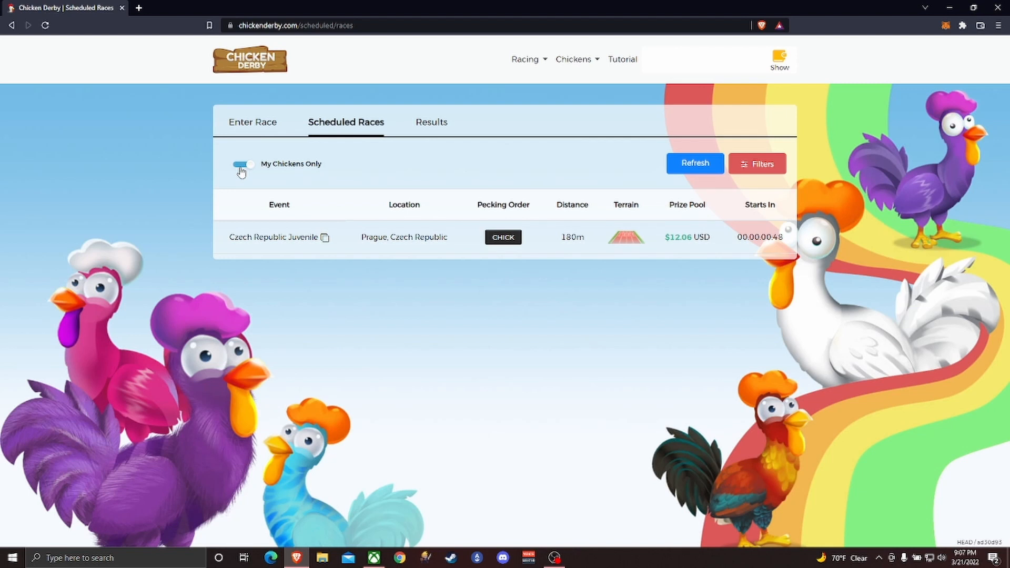
mouse_move(496, 169)
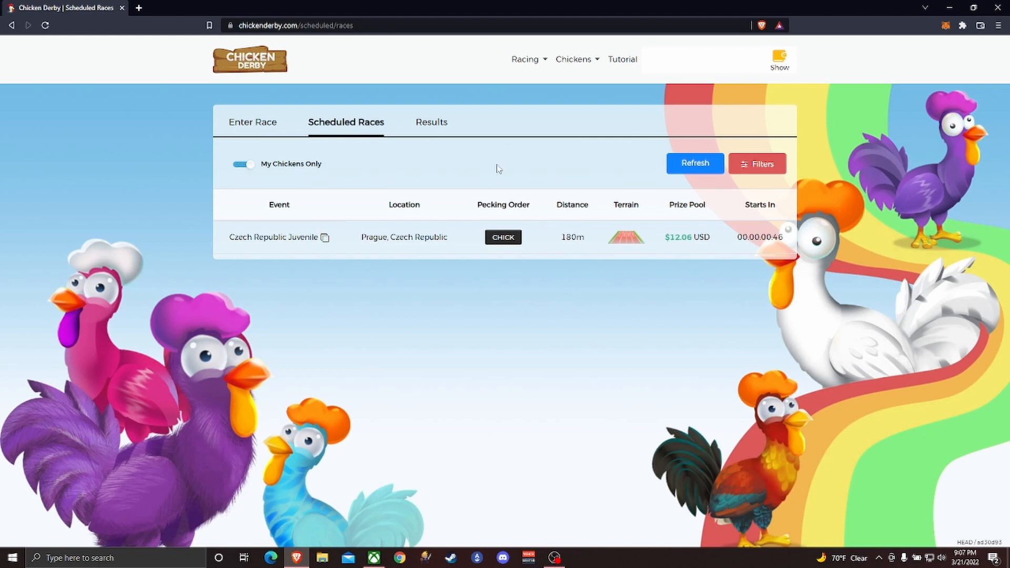
left_click(242, 164)
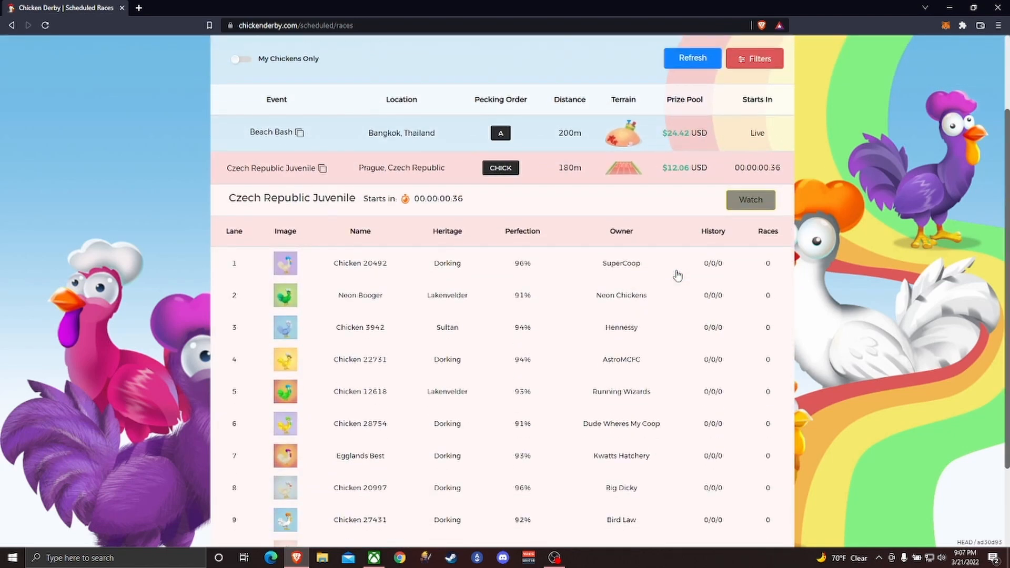
scroll("down", 3)
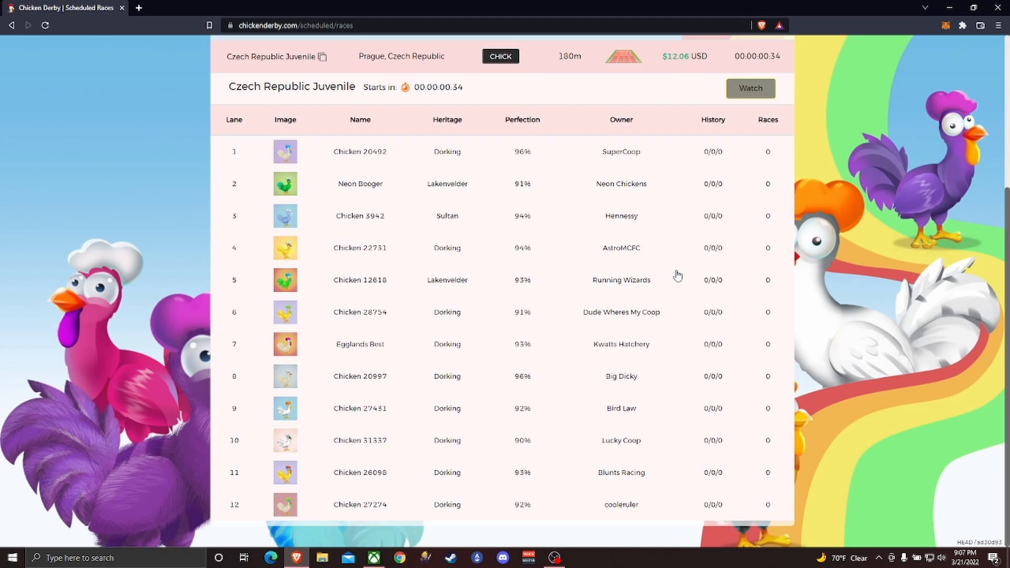
mouse_move(505, 258)
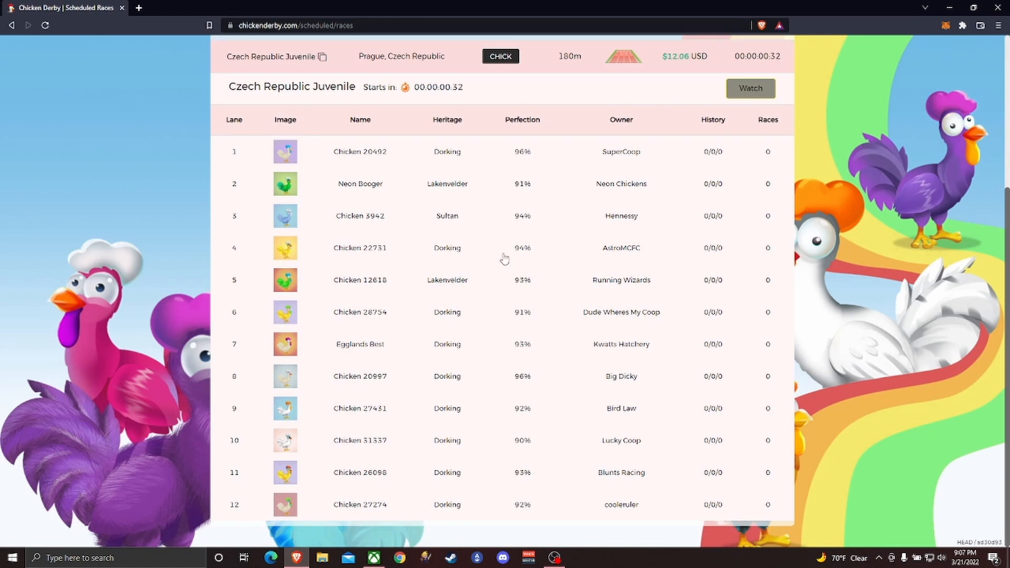
mouse_move(648, 292)
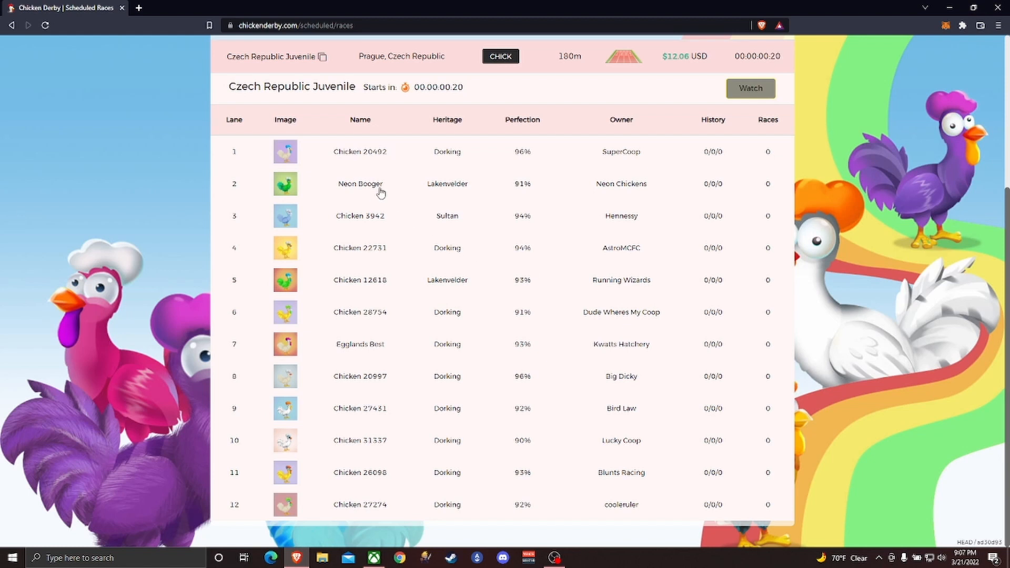
double_click(359, 184)
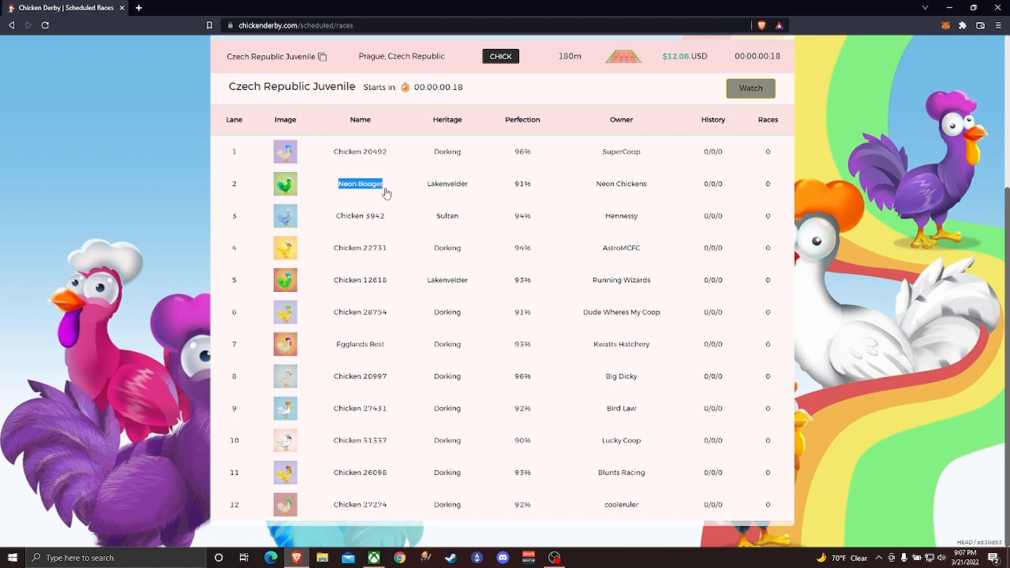
left_click(360, 183)
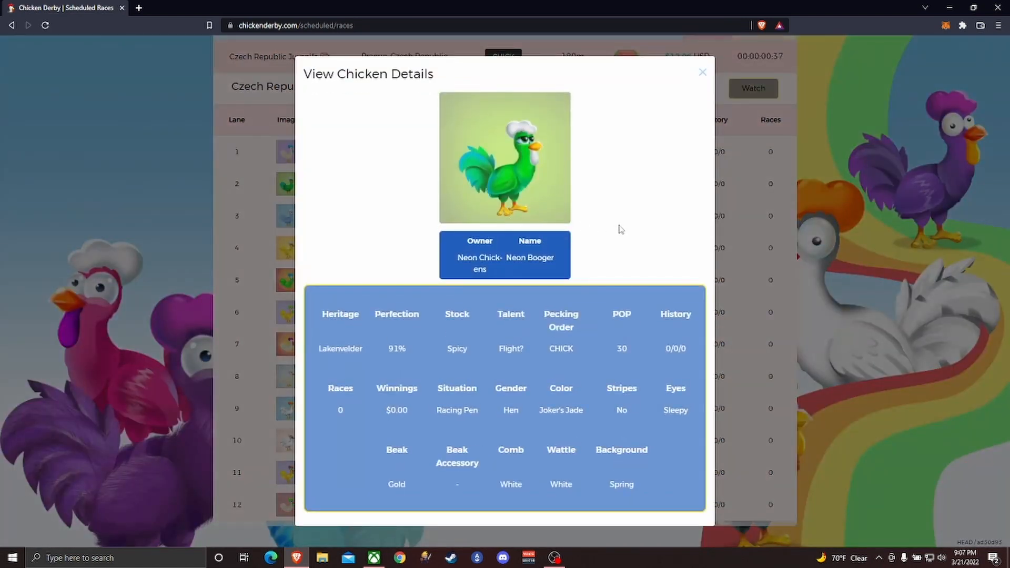
mouse_move(738, 123)
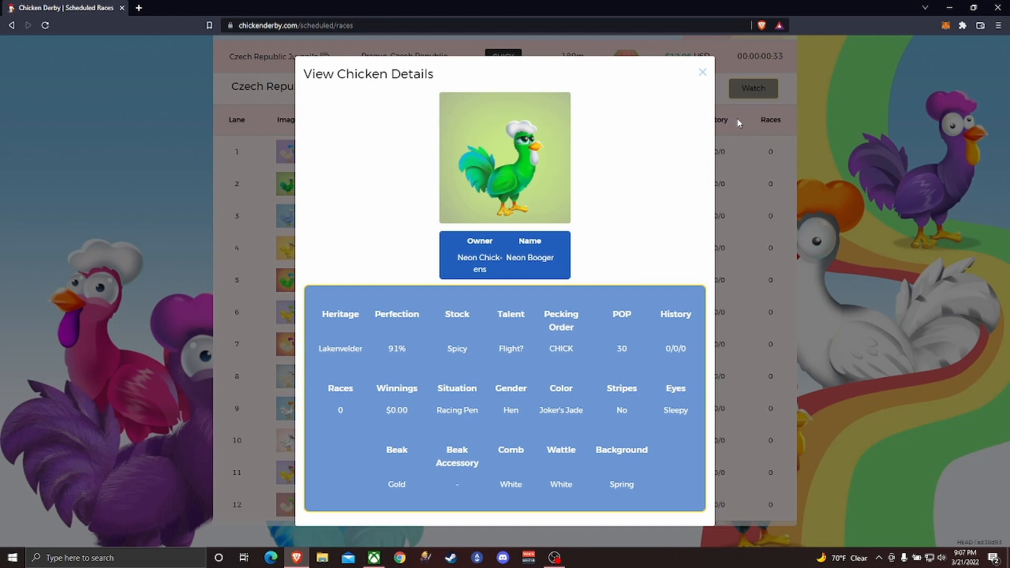
left_click(702, 71)
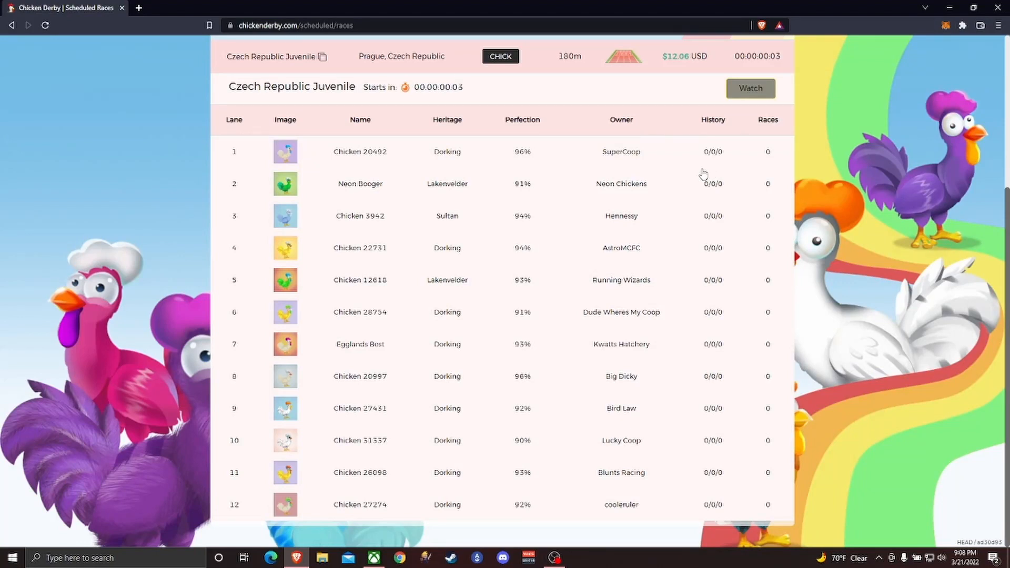
mouse_move(691, 166)
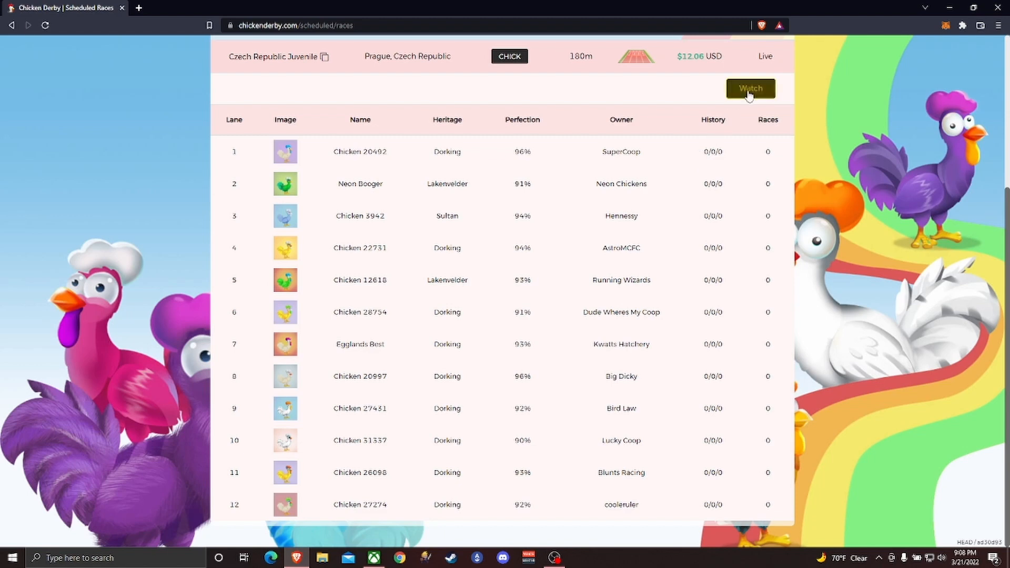
Step: Watch the live Czech Republic Juvenile race
left_click(749, 88)
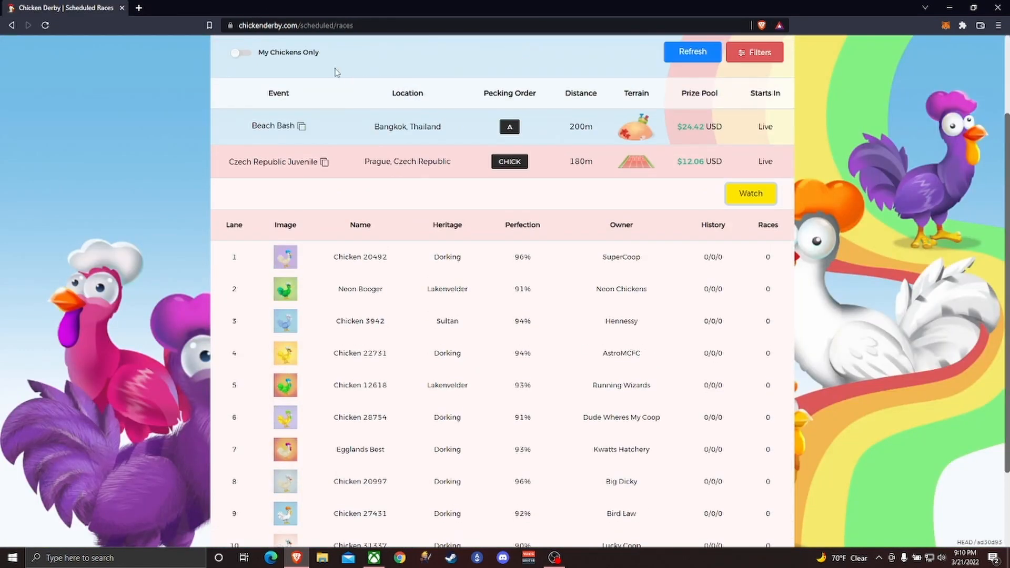
Step: Check the Czech Republic Juvenile results, where Neon Booger placed eighth
left_click(431, 121)
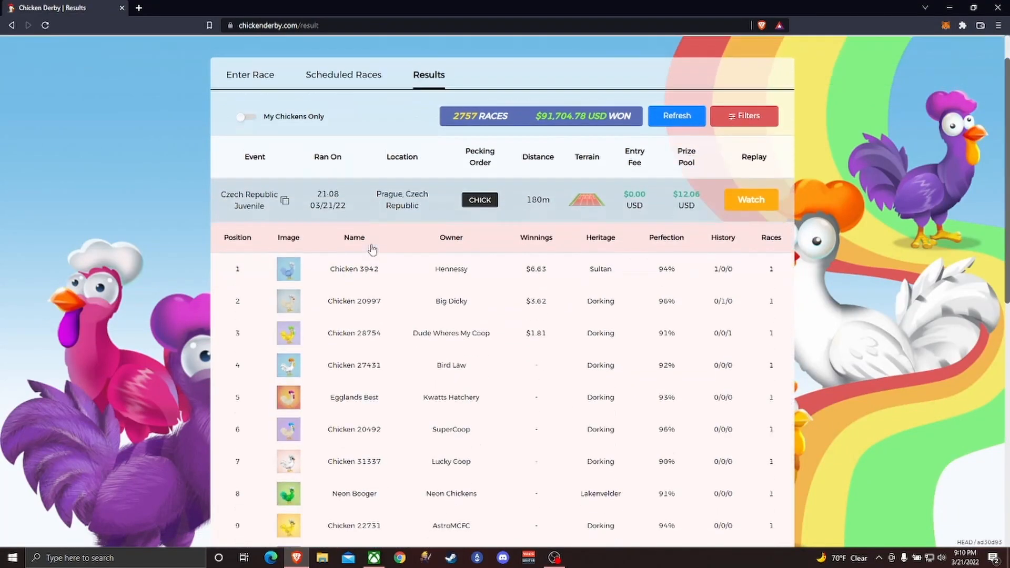
scroll("down", 3)
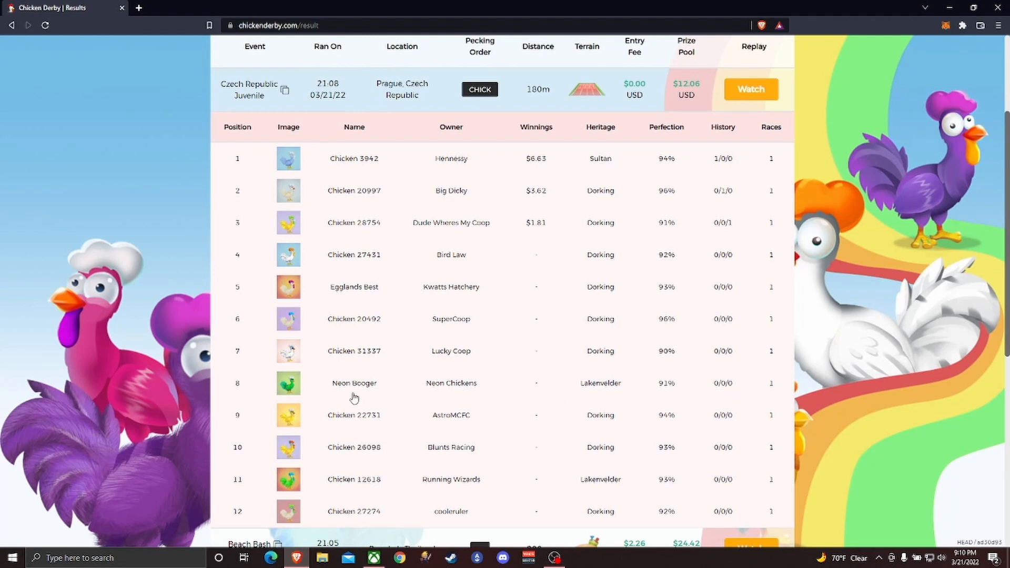
mouse_move(801, 392)
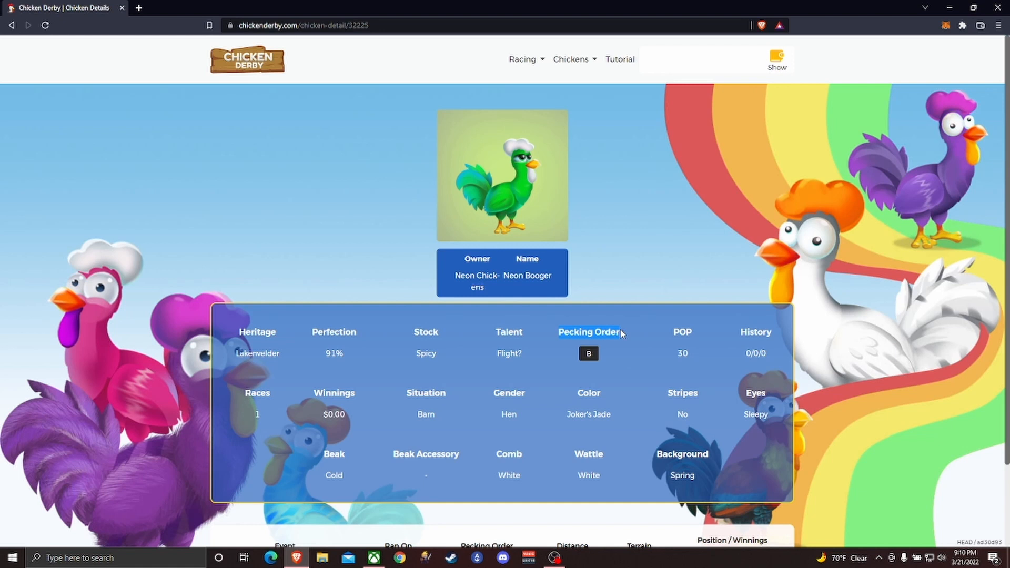
mouse_move(623, 345)
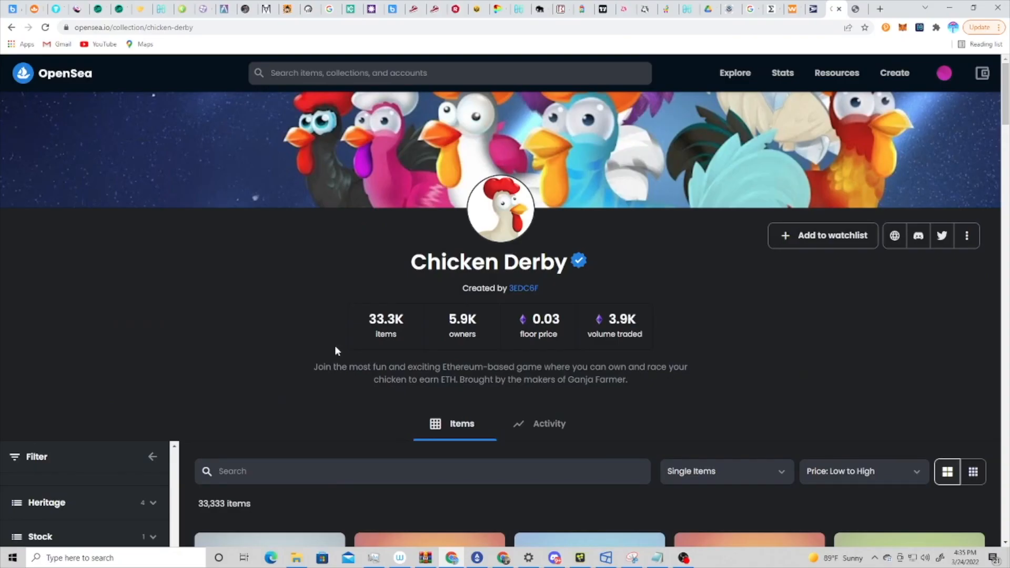
Step: Expand the Perfection filter in the collection sidebar, showing a range of 90 to 100
scroll("down", 3)
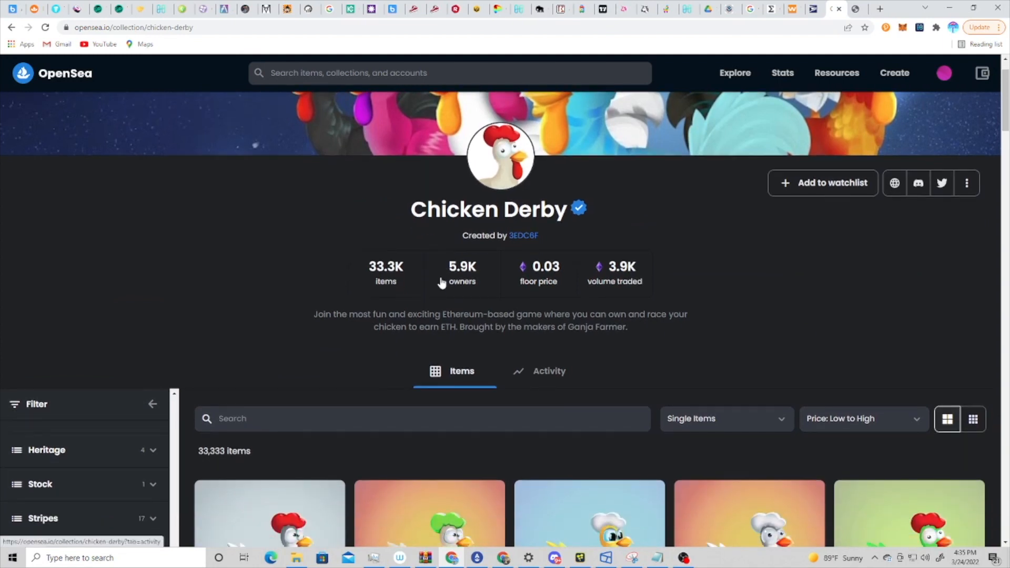
scroll("down", 3)
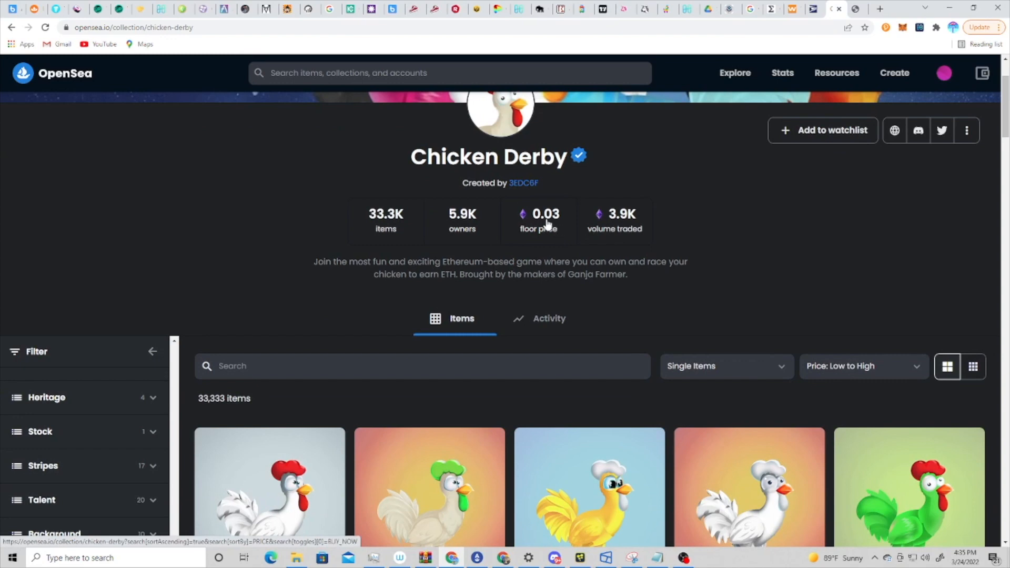
scroll("down", 3)
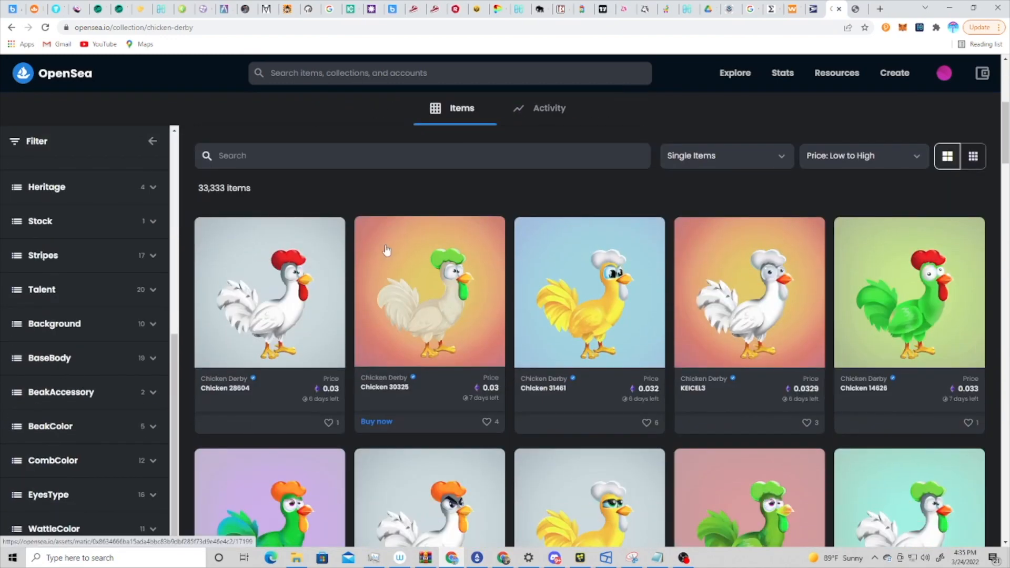
scroll("down", 3)
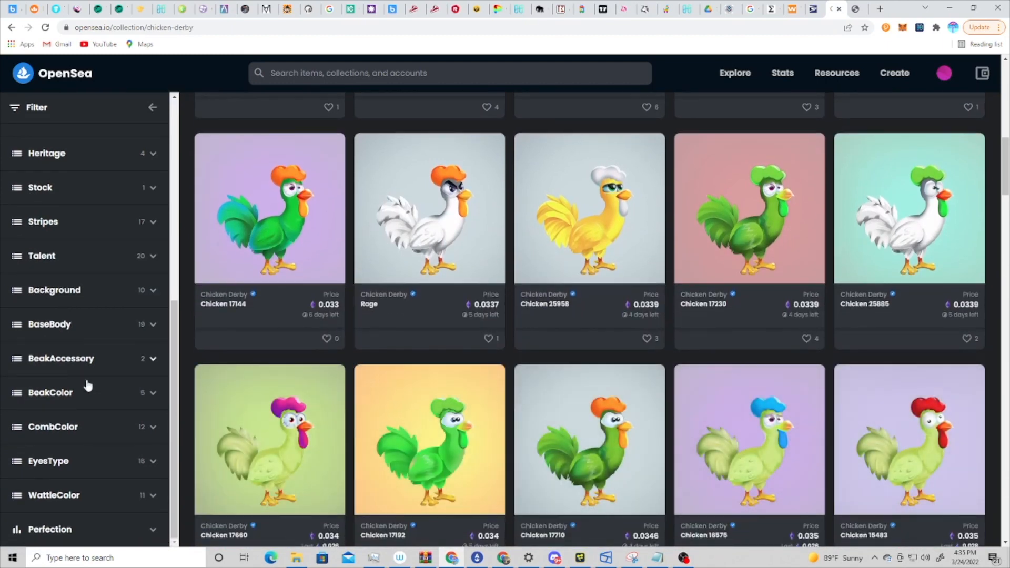
scroll("down", 3)
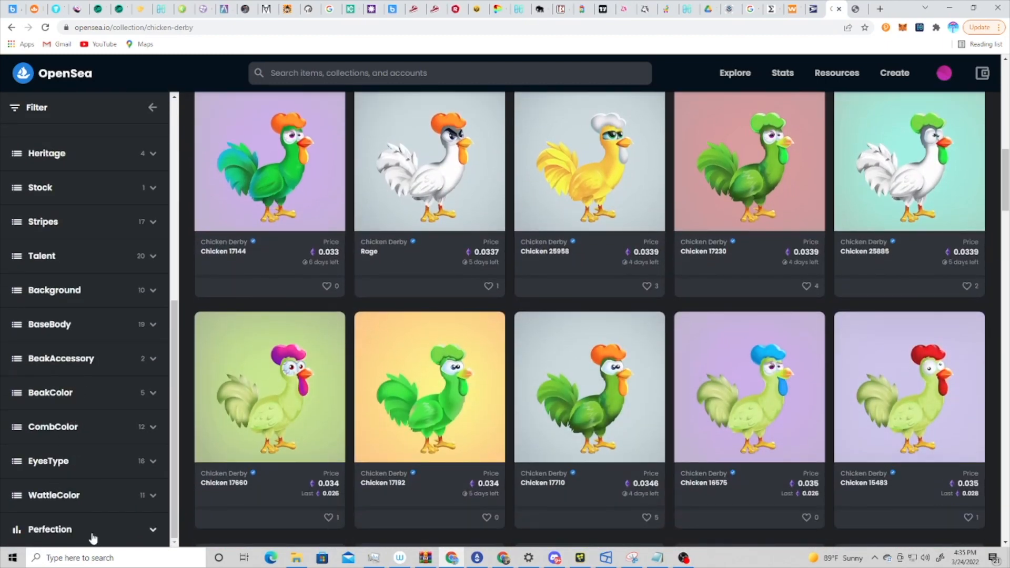
left_click(50, 529)
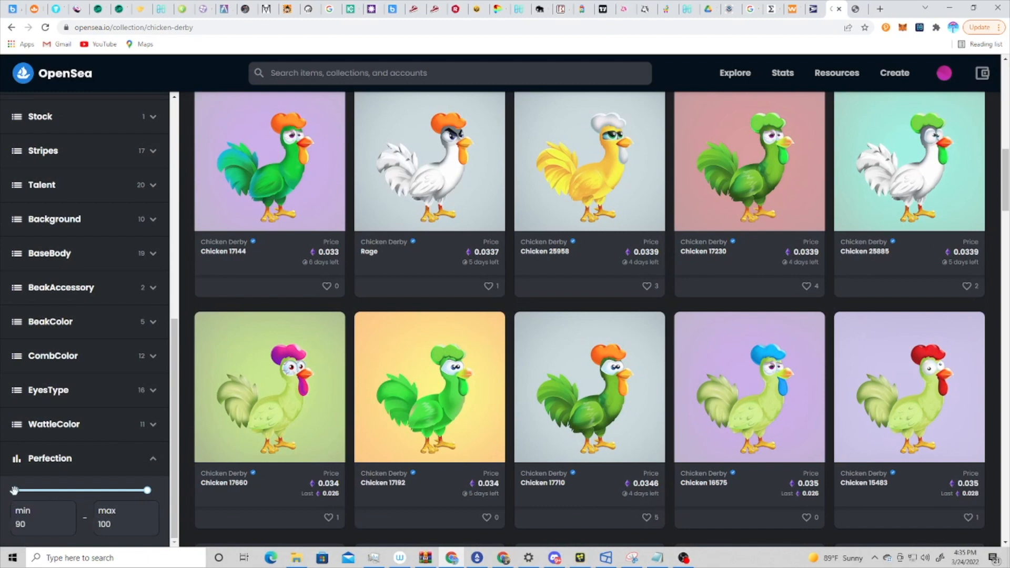
mouse_move(128, 222)
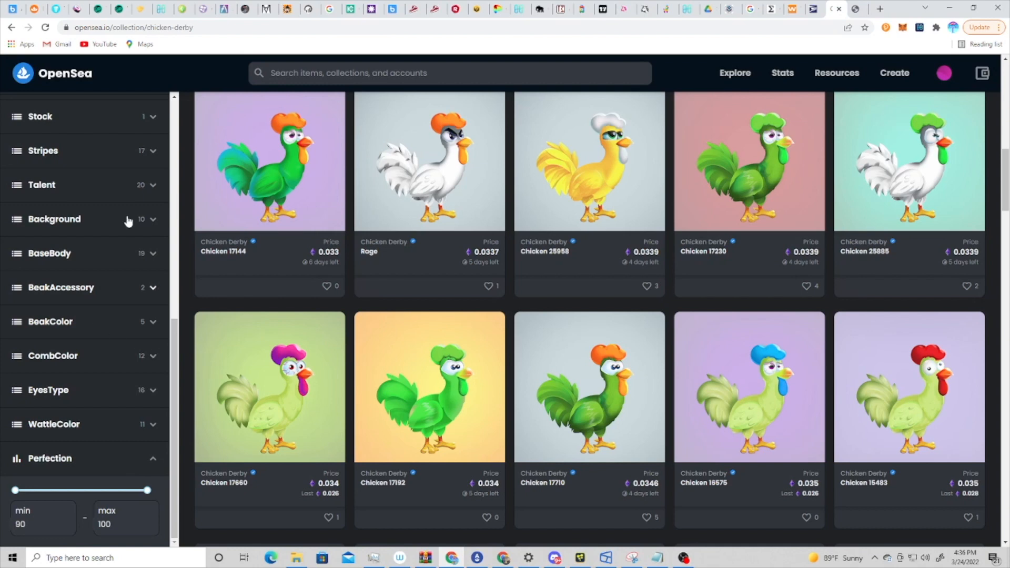
Step: Open a Joker's Jade Lakenvelder rooster listing and view its Perfection level of 90/100
left_click(270, 161)
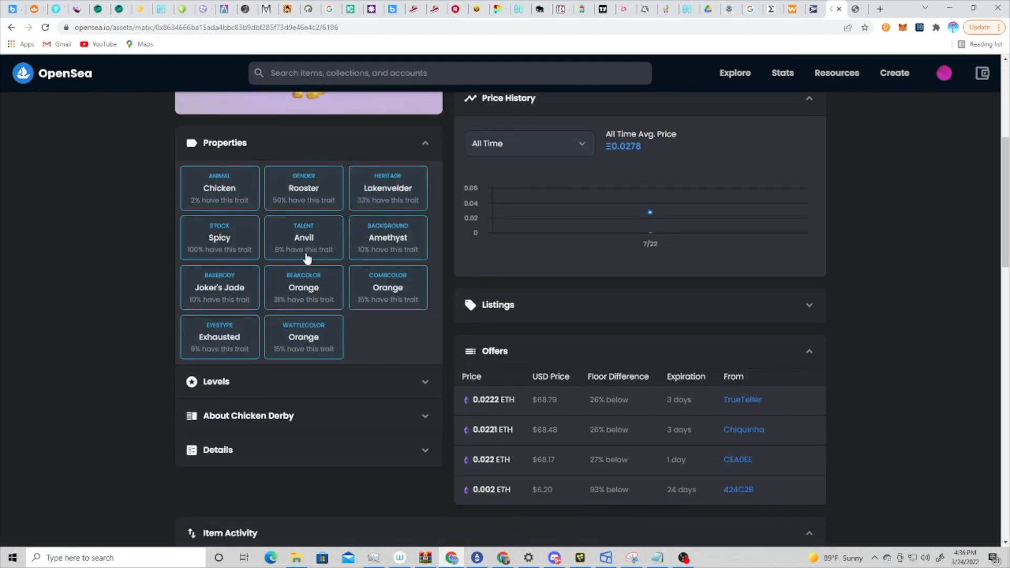
scroll("down", 3)
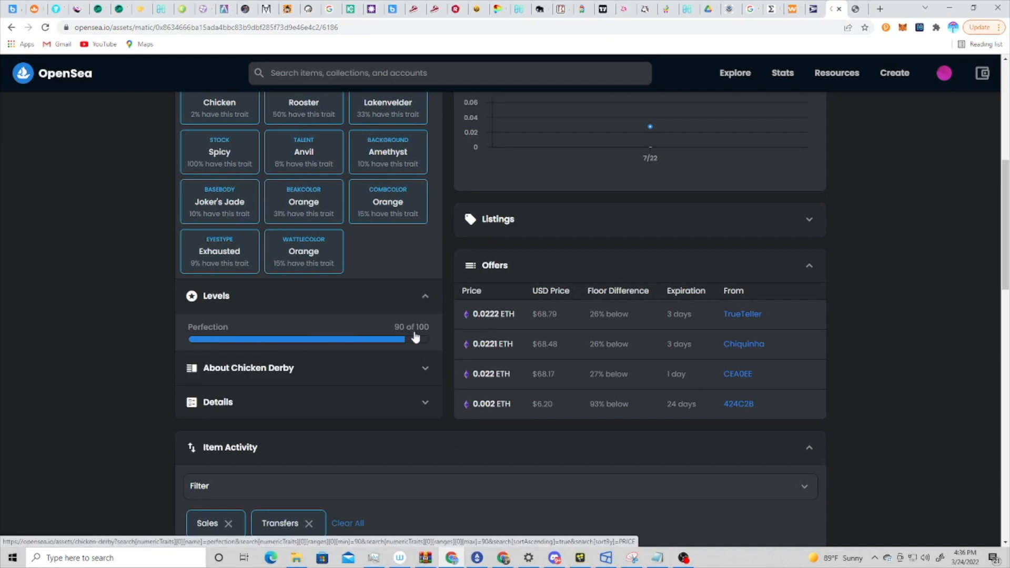
mouse_move(416, 336)
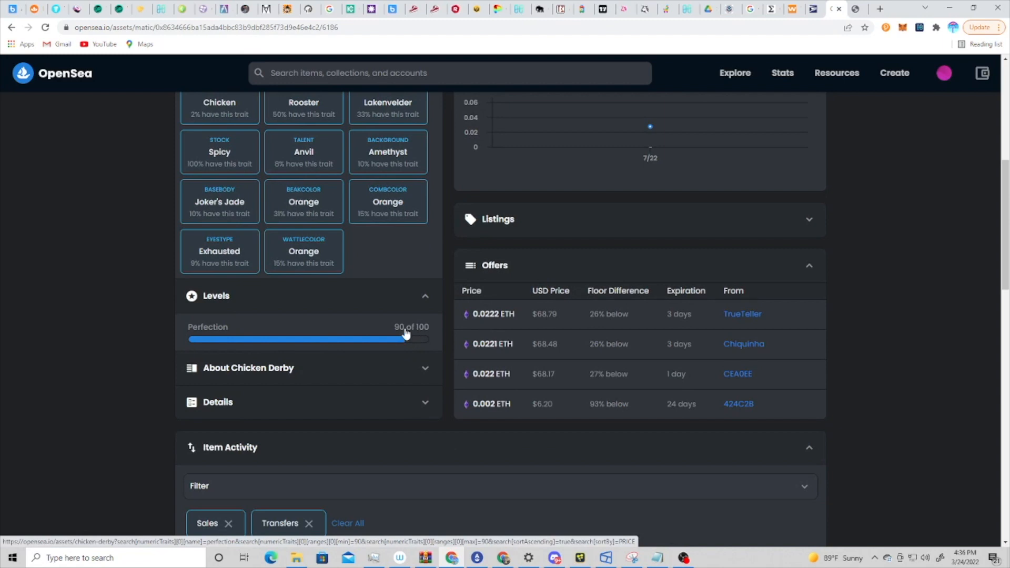
mouse_move(385, 332)
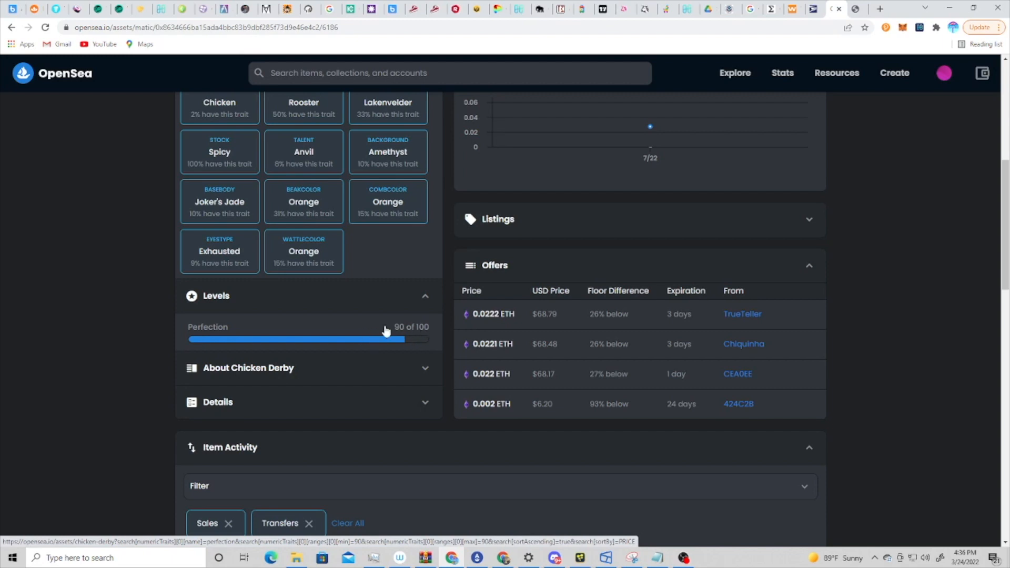
mouse_move(404, 336)
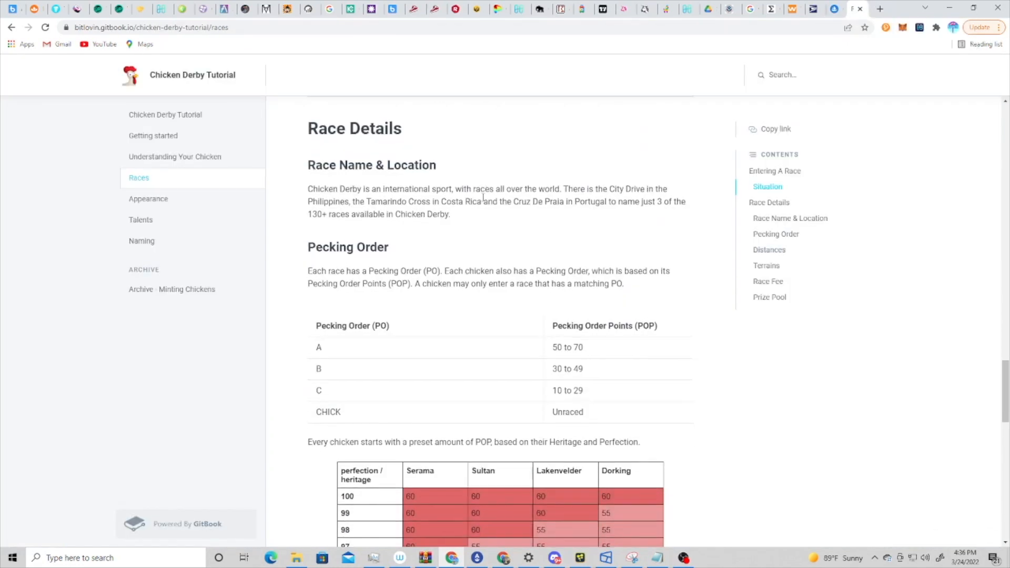
Step: Go to the Races page's Pecking Order section and view the starting POP tables
scroll("down", 3)
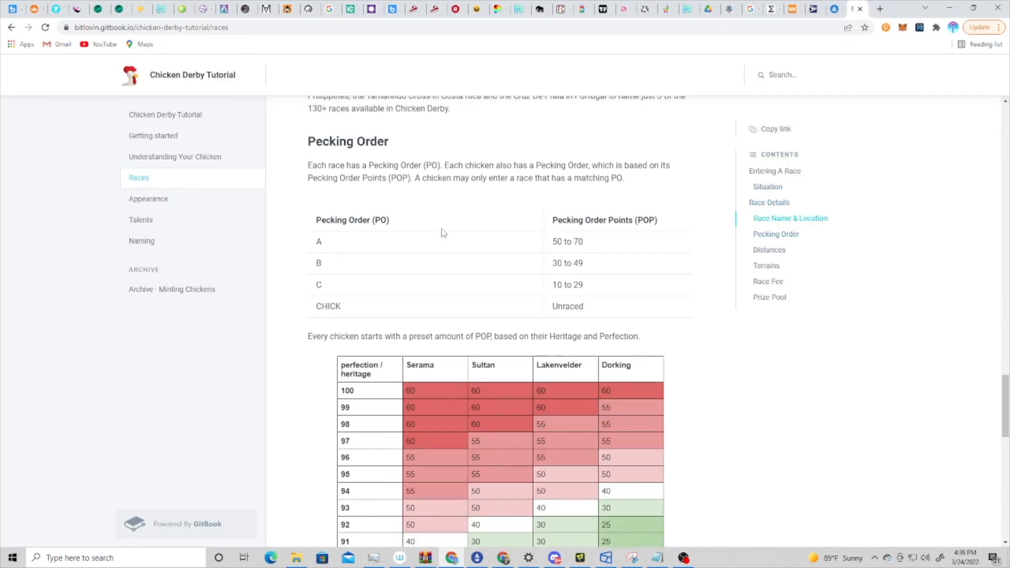
scroll("down", 3)
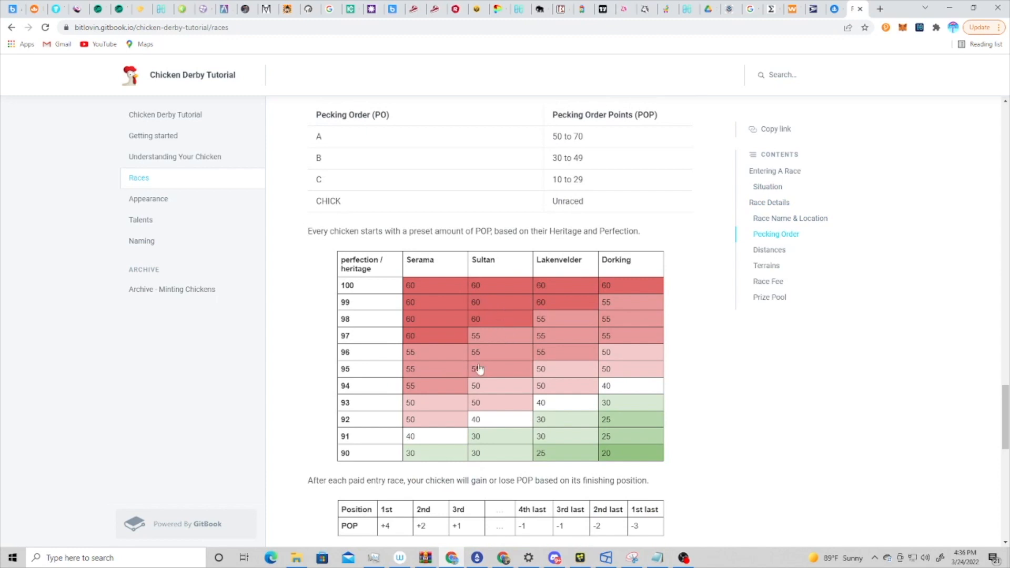
mouse_move(482, 312)
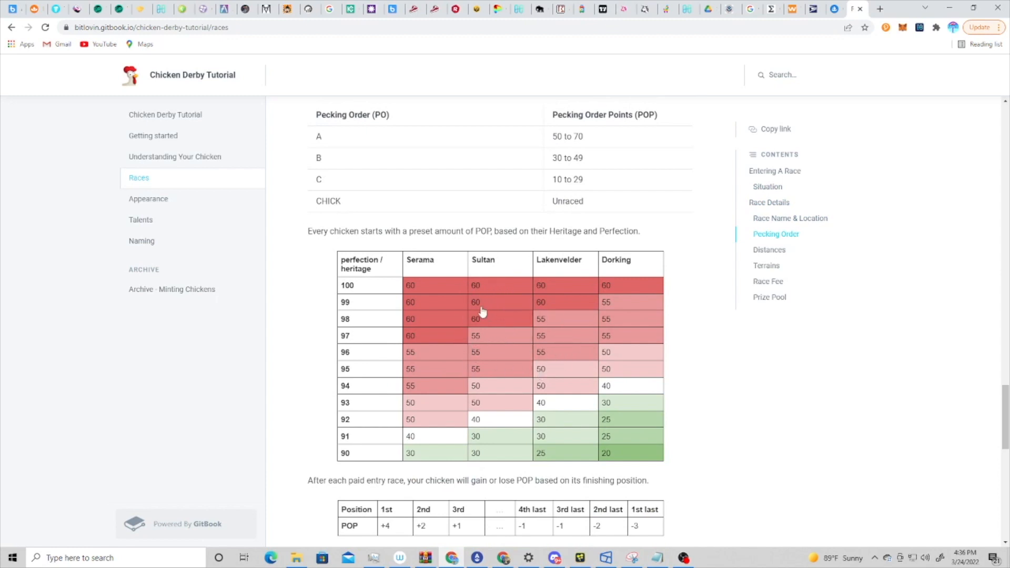
mouse_move(474, 264)
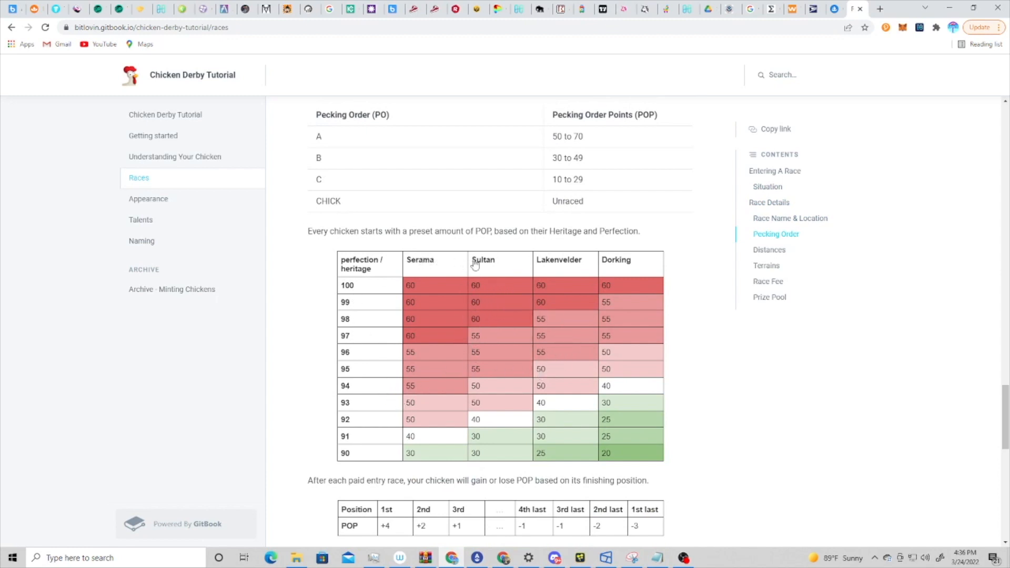
mouse_move(502, 265)
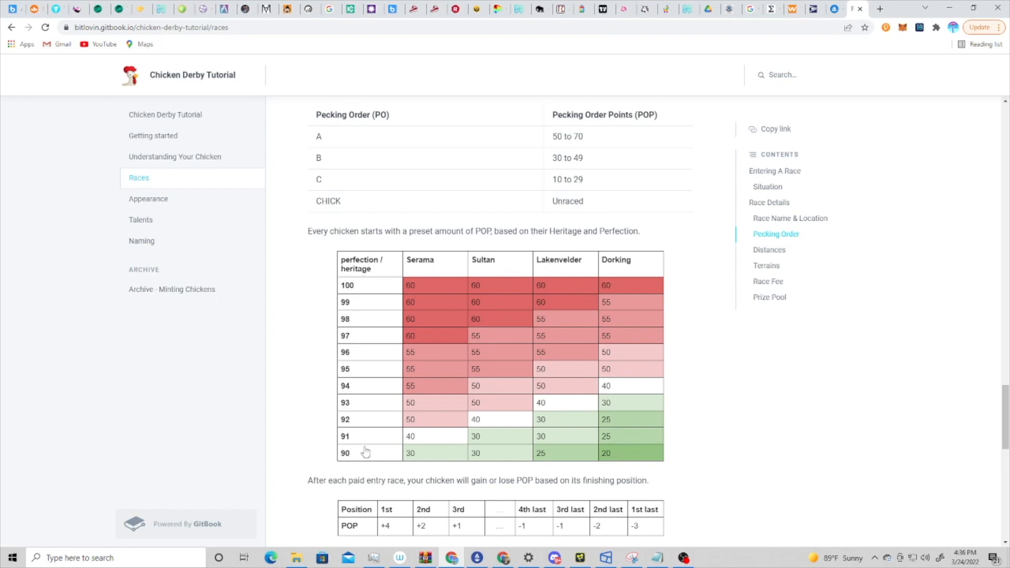
mouse_move(520, 264)
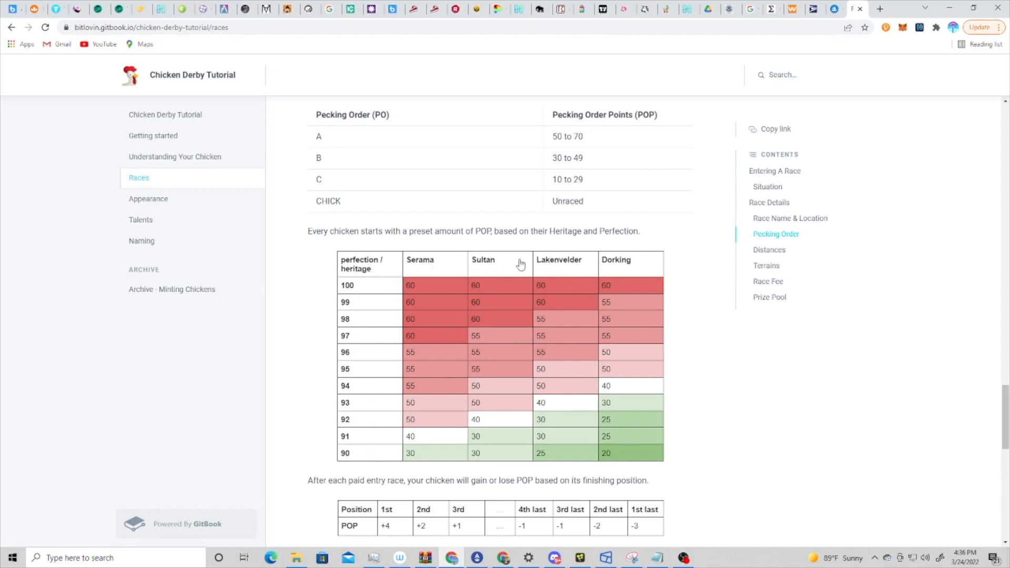
mouse_move(351, 375)
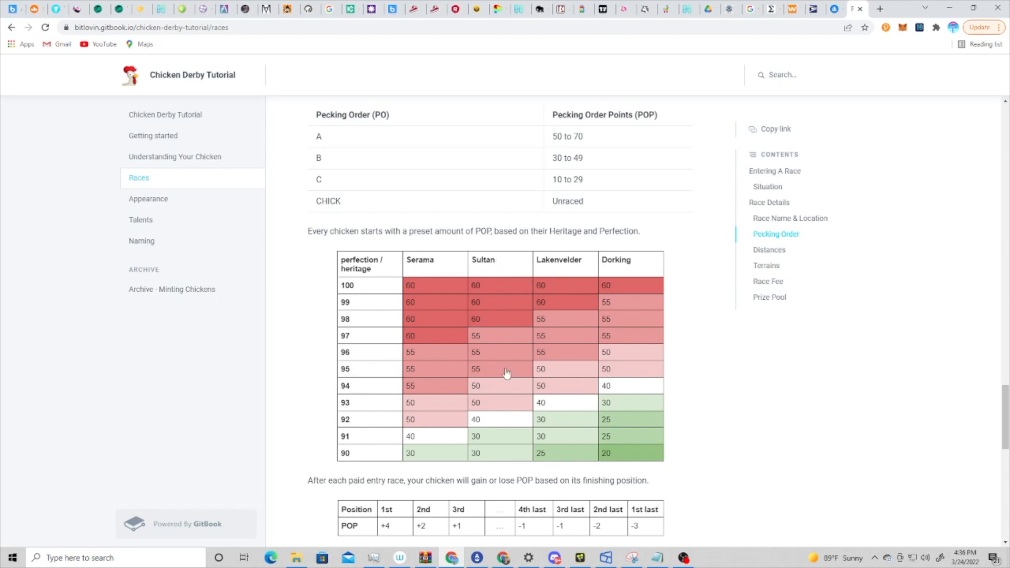
mouse_move(480, 374)
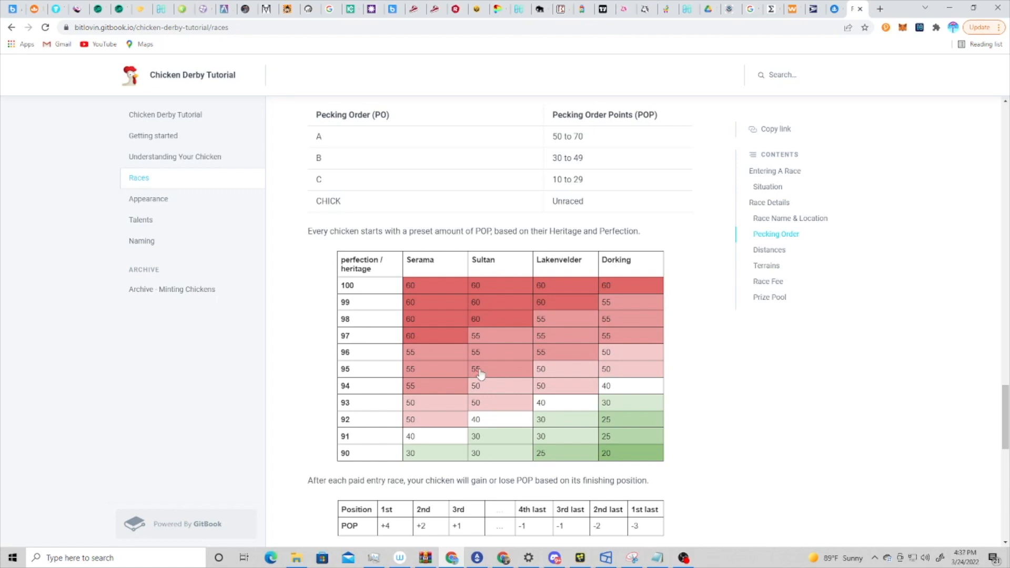
mouse_move(487, 379)
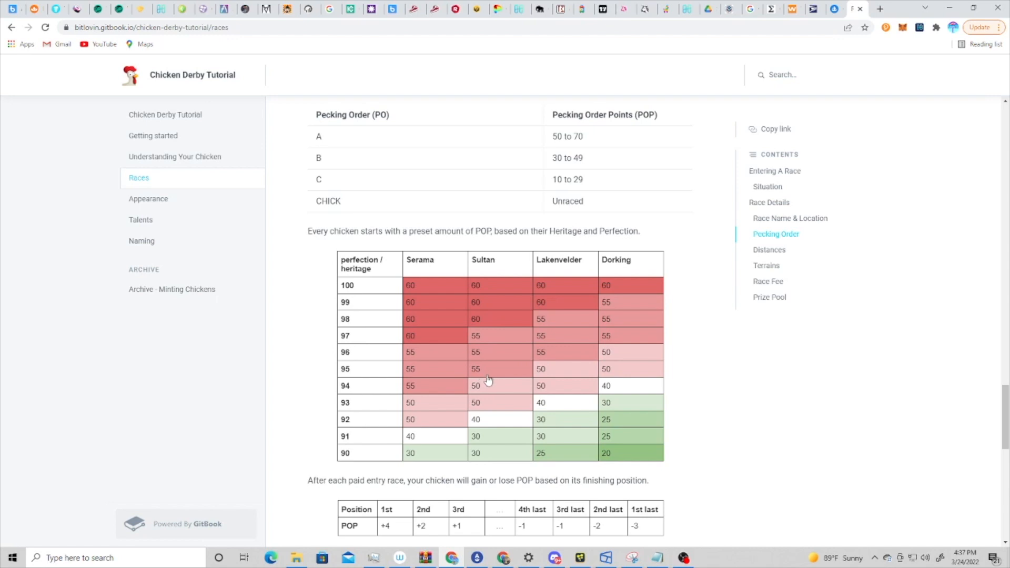
mouse_move(485, 373)
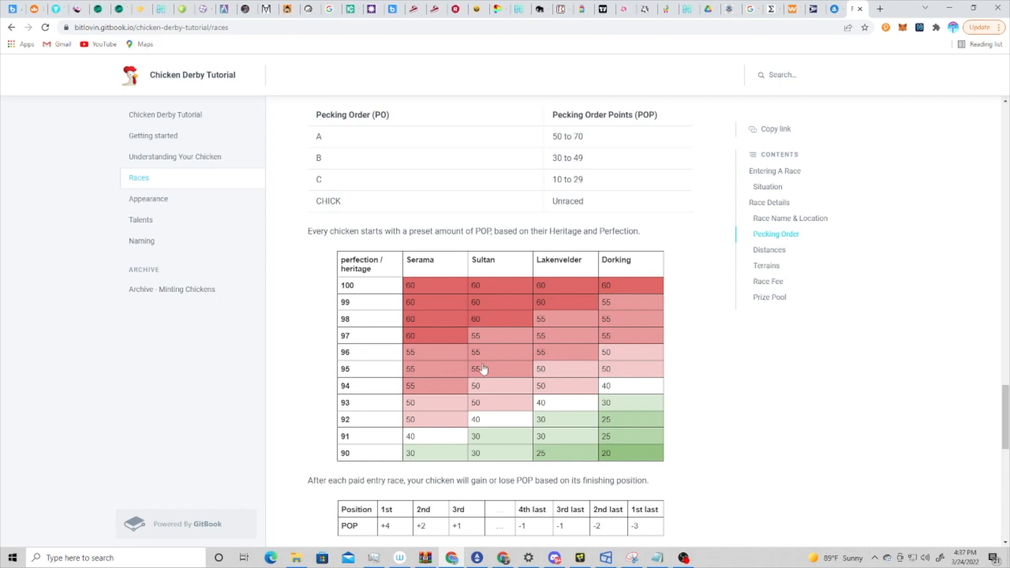
mouse_move(626, 296)
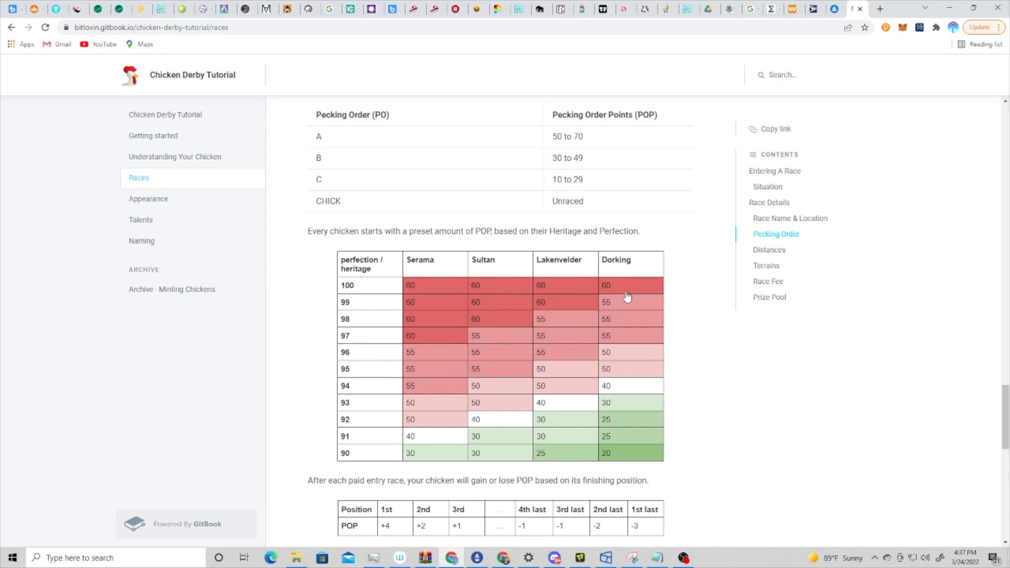
mouse_move(514, 346)
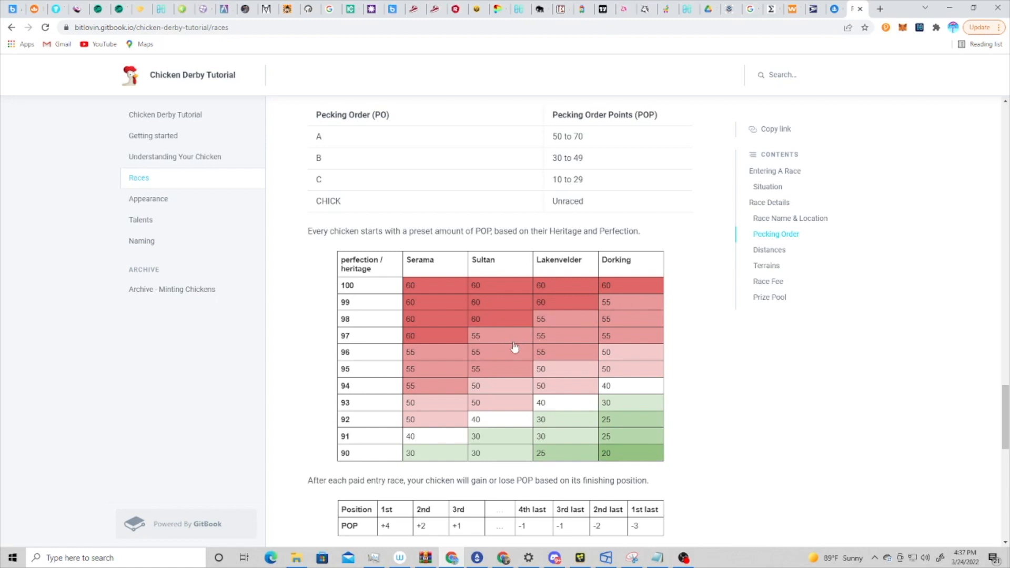
scroll("down", 3)
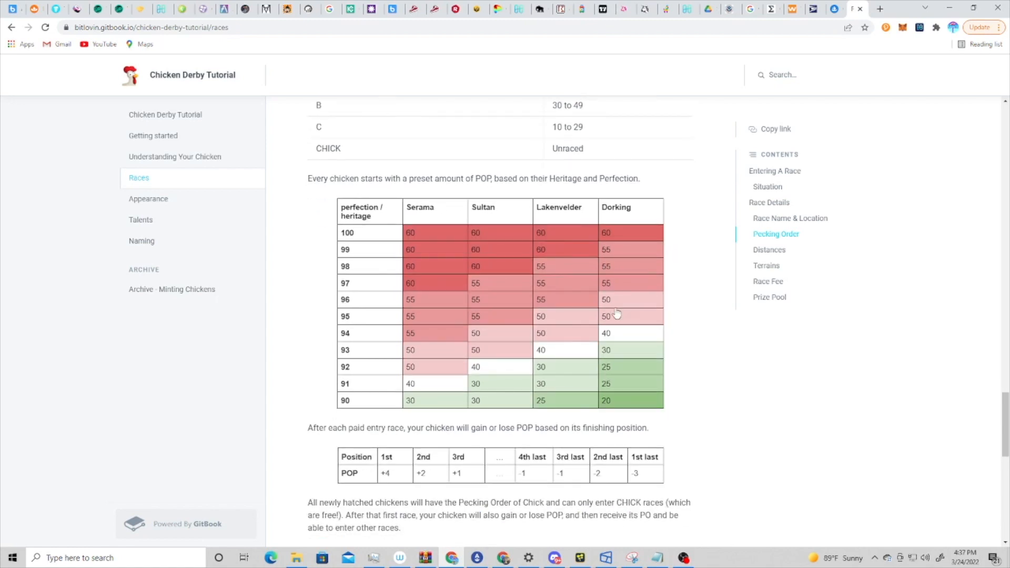
mouse_move(536, 304)
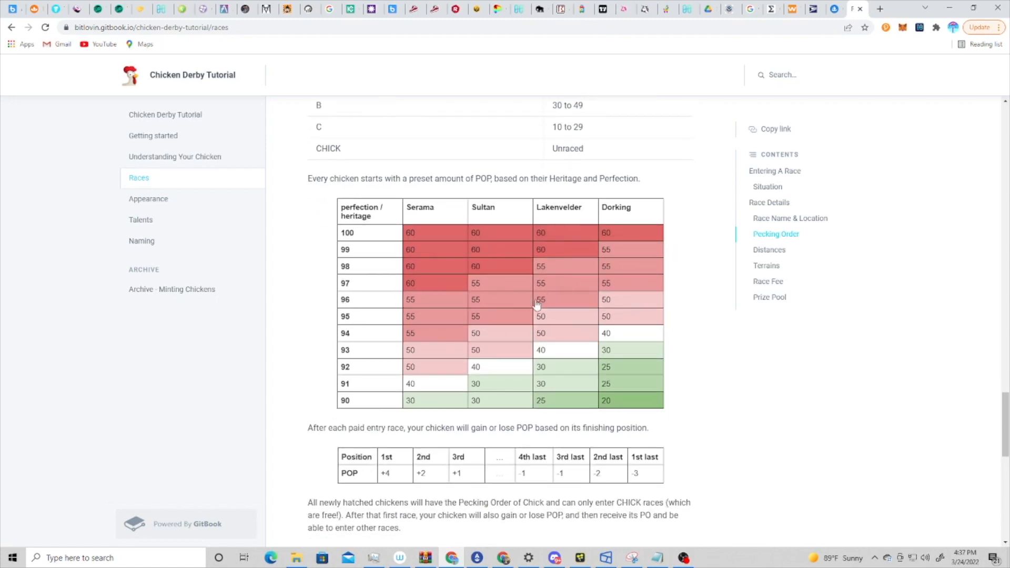
mouse_move(577, 399)
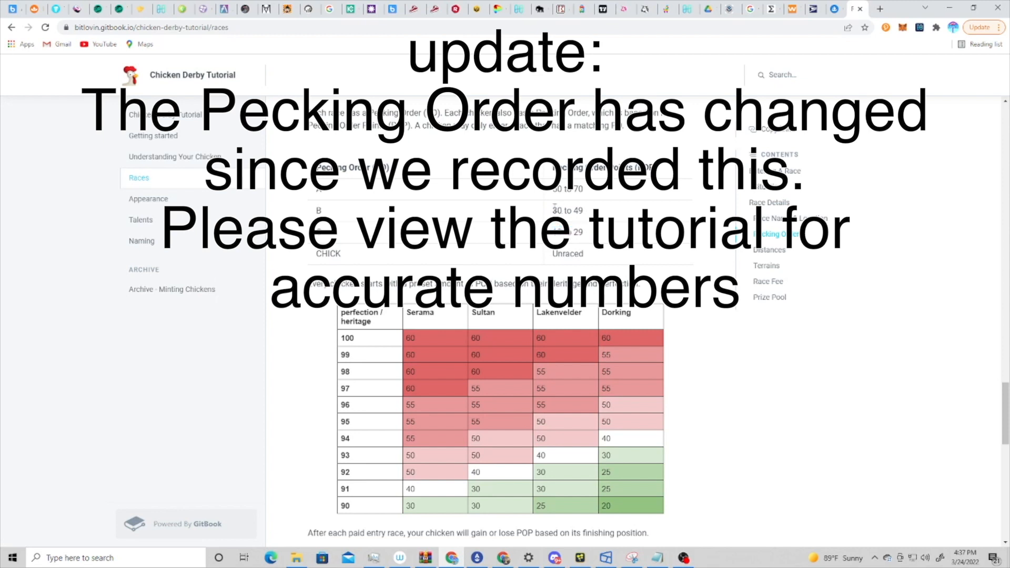
double_click(555, 210)
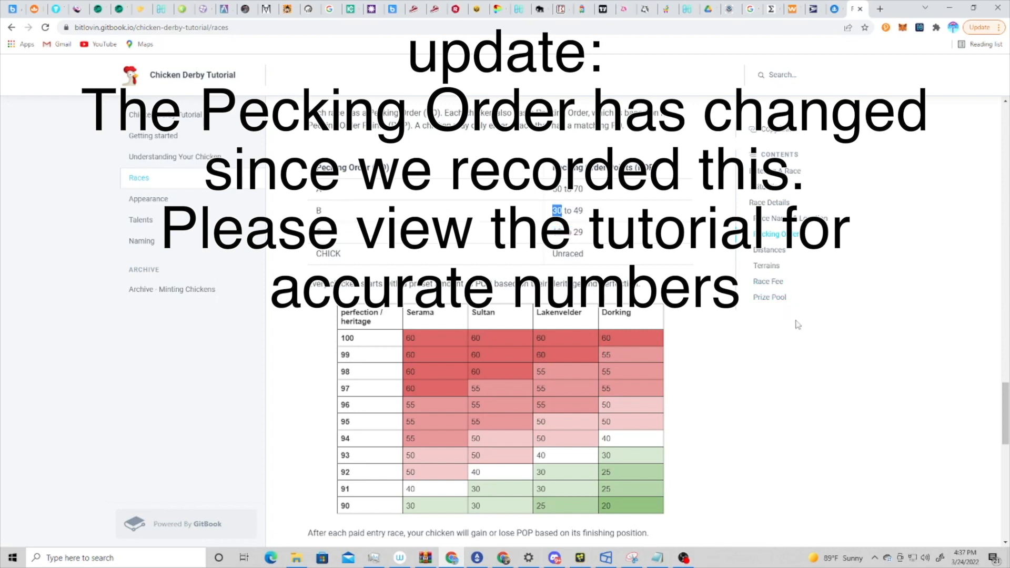
mouse_move(670, 378)
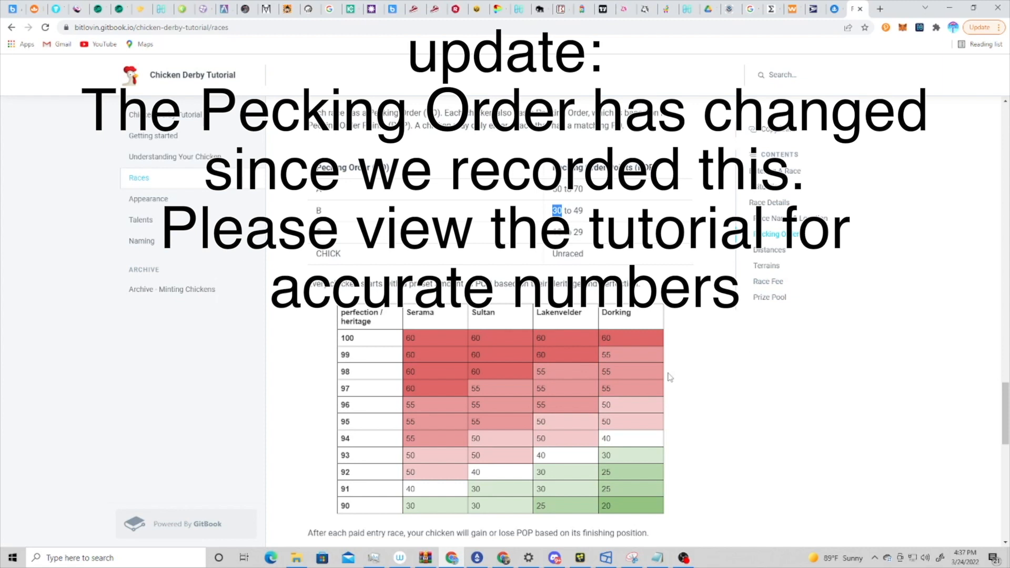
mouse_move(643, 398)
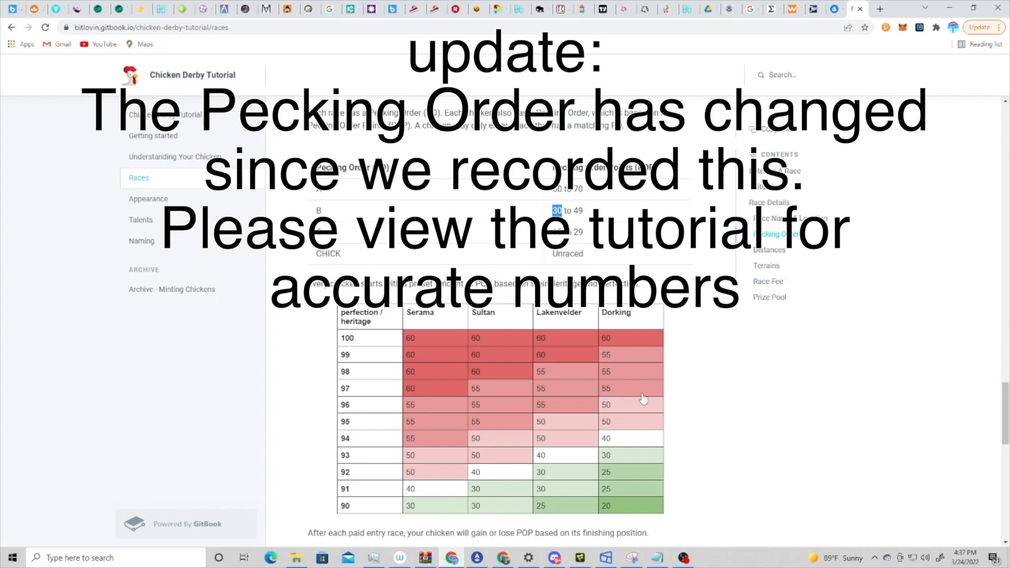
mouse_move(712, 382)
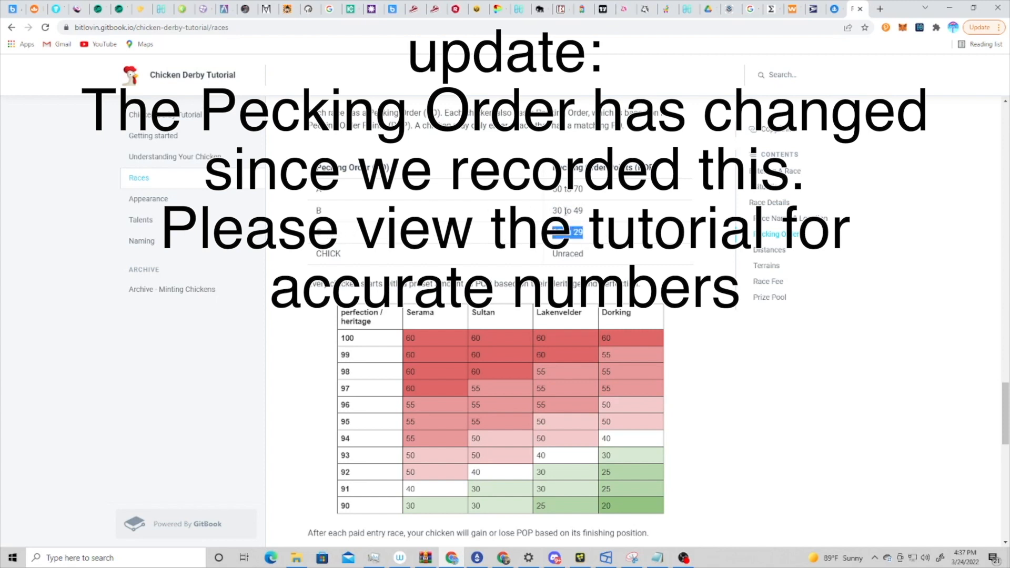
scroll("down", 3)
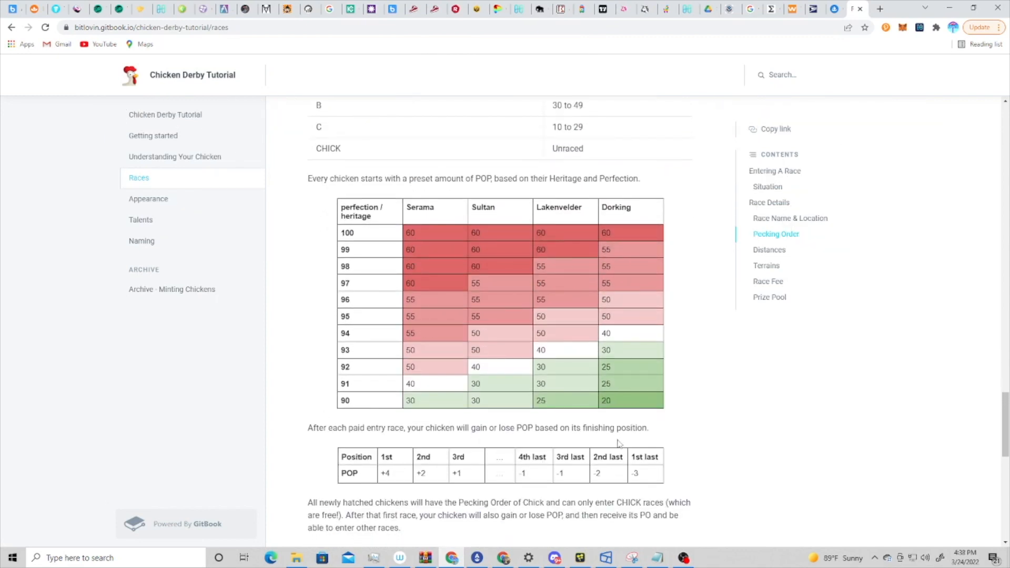
mouse_move(524, 440)
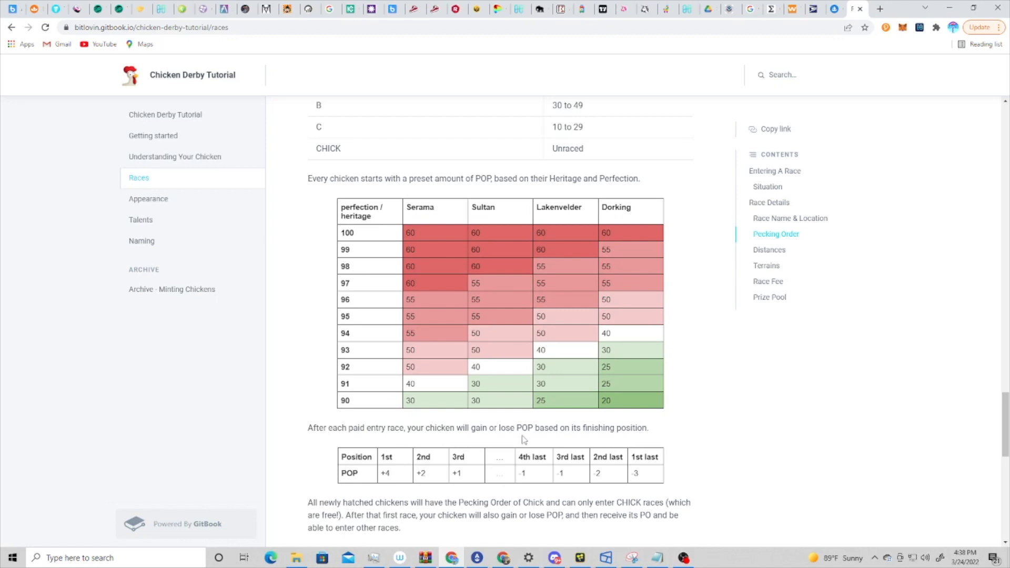
mouse_move(496, 474)
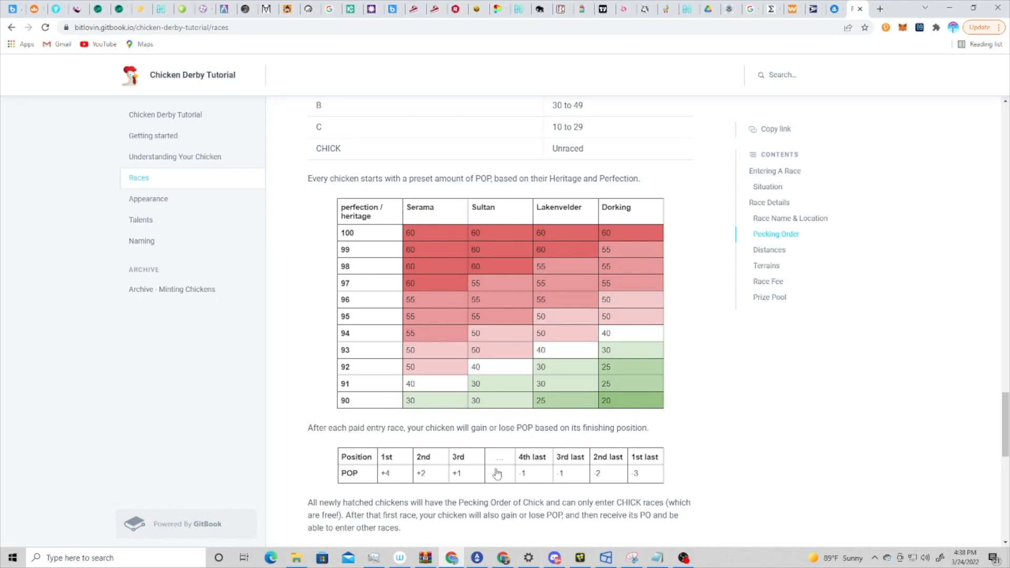
mouse_move(388, 480)
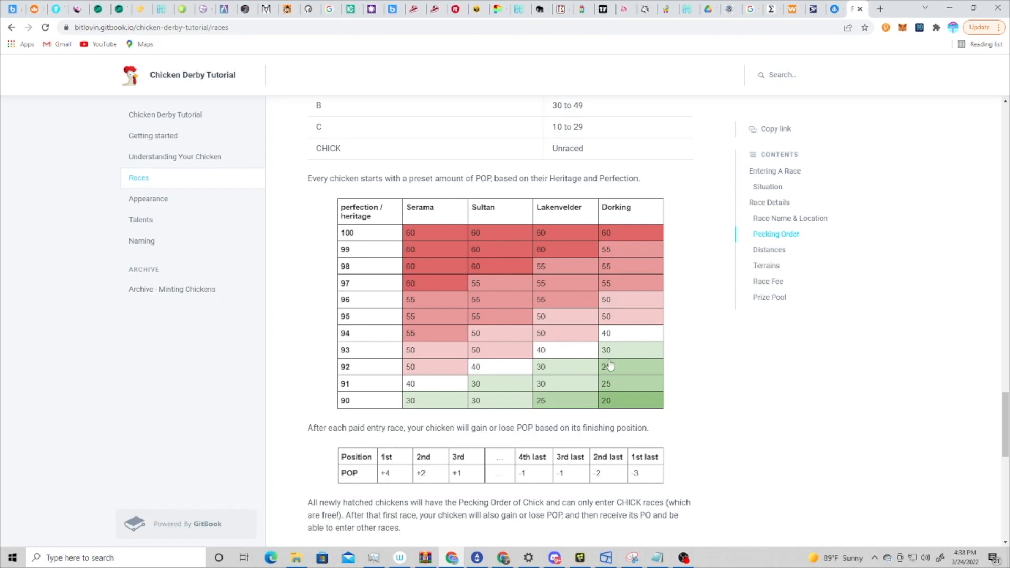
mouse_move(415, 483)
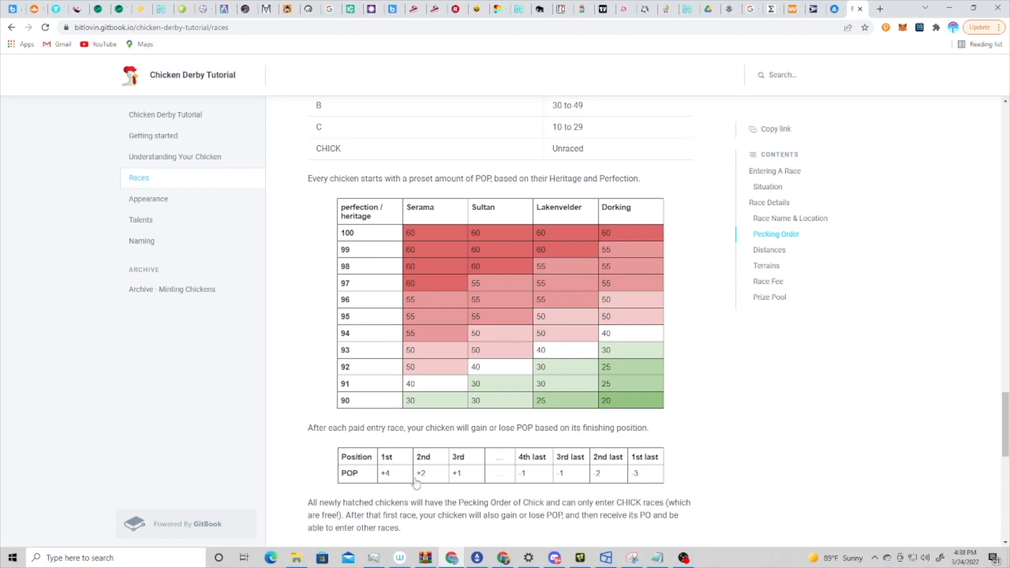
mouse_move(527, 283)
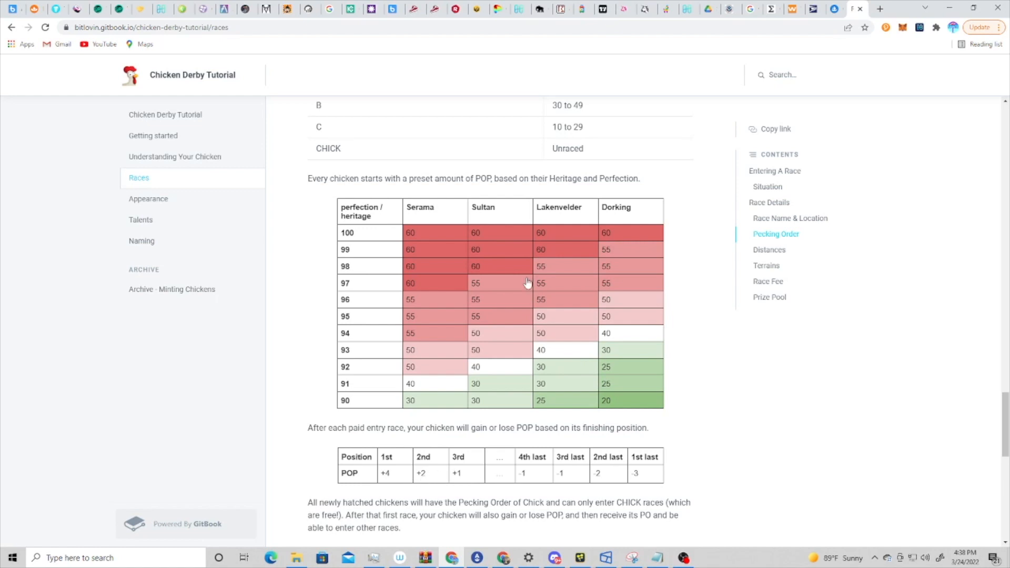
mouse_move(556, 370)
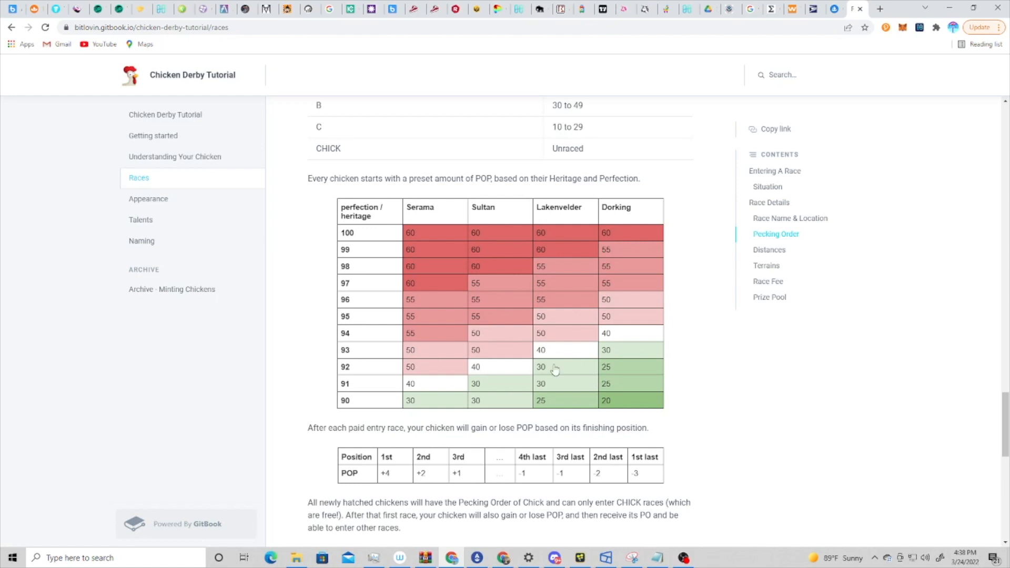
mouse_move(539, 260)
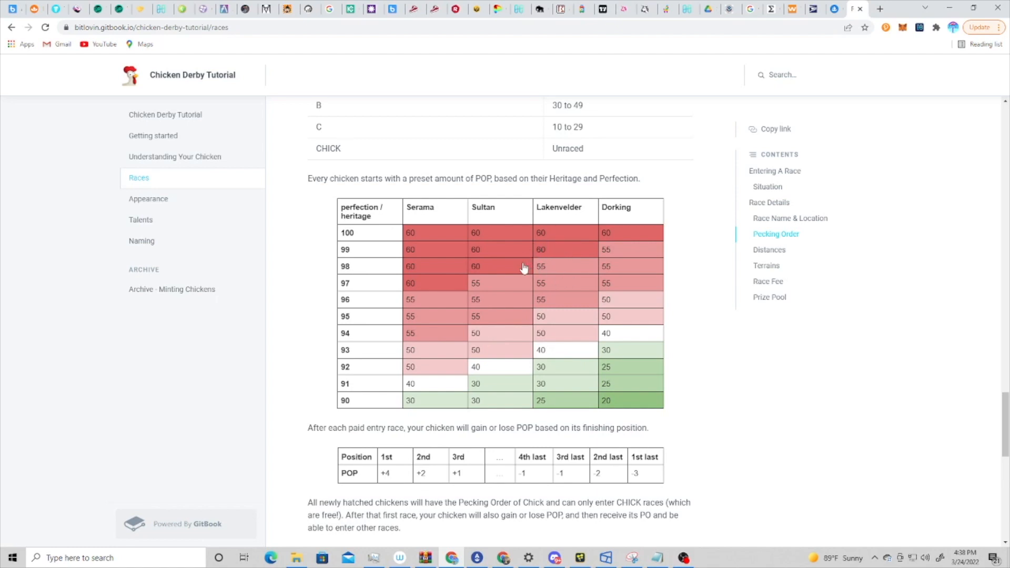
mouse_move(511, 276)
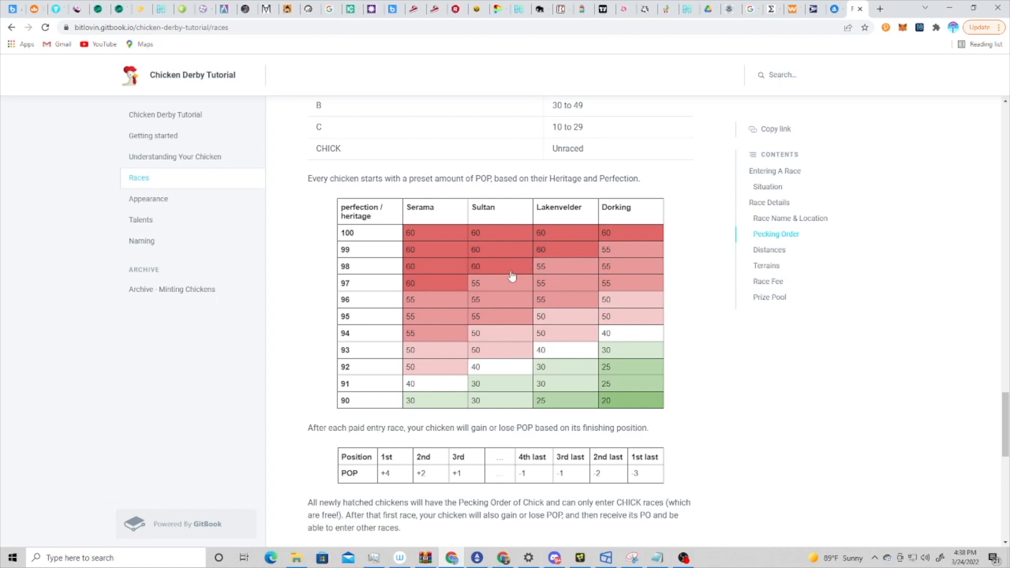
mouse_move(357, 238)
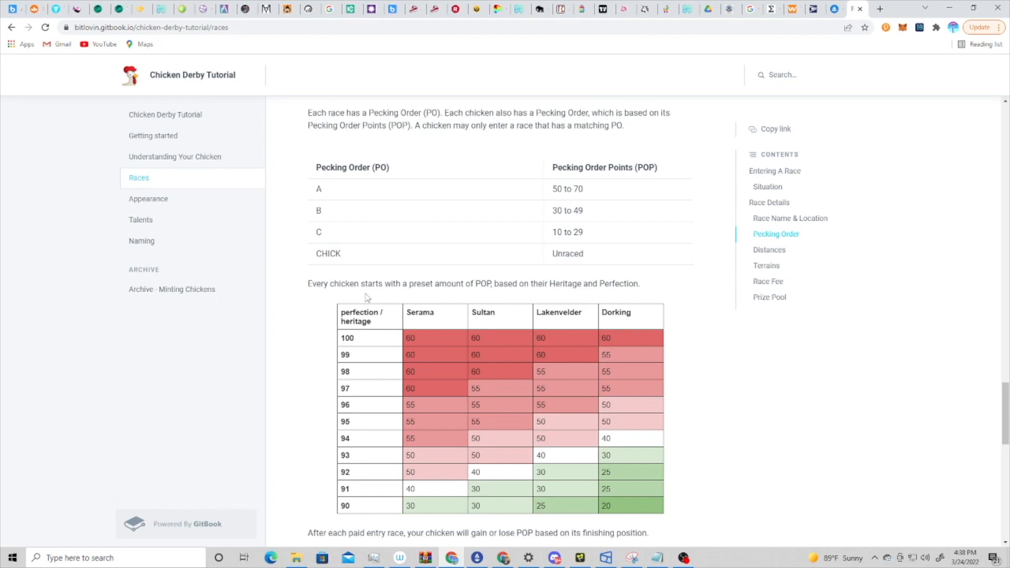
Step: Scroll the Races page down to the Distances, Terrains, Race Fee and Prize Pool sections
scroll("down", 3)
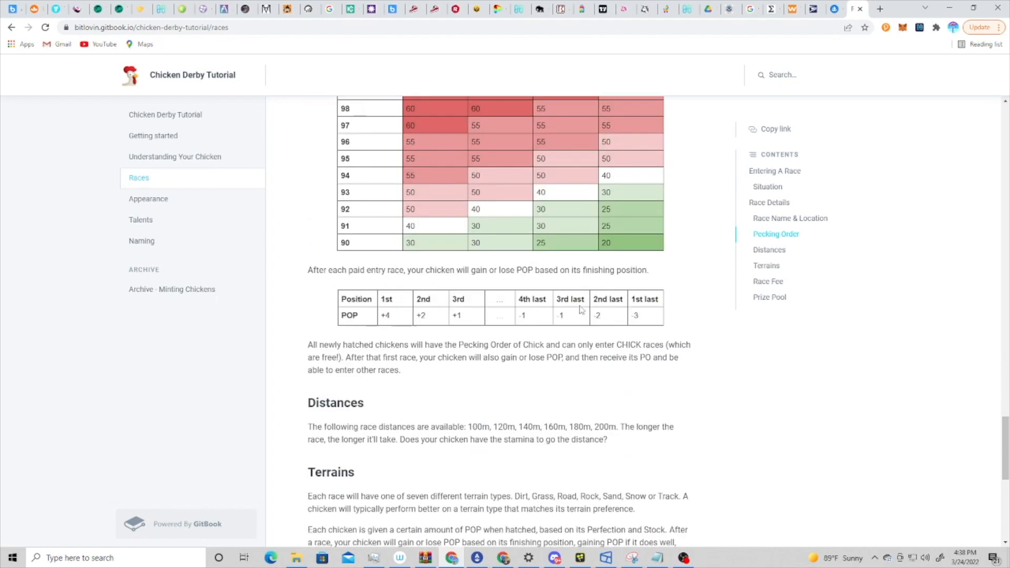
scroll("down", 3)
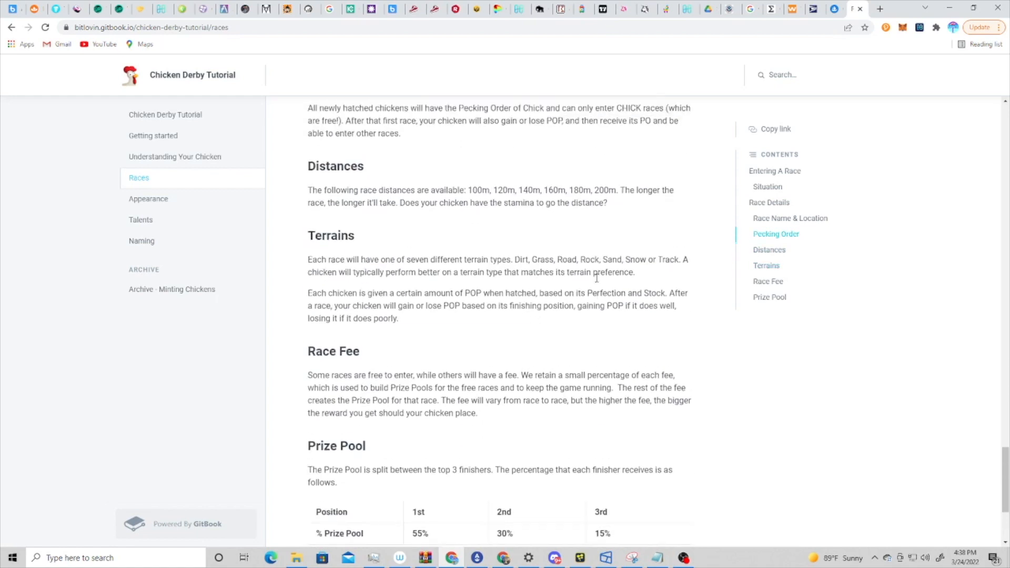